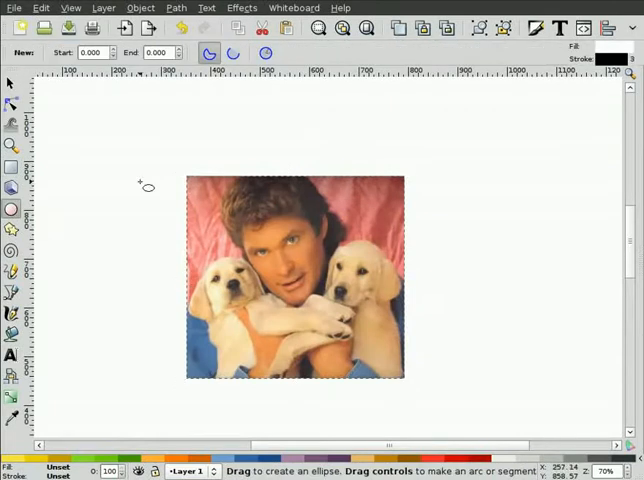
# Draw an oval bubble beside the photo and a thought bubble on its left, lettered 'THANK GOD AN'.
pyautogui.moveTo(338, 158); pyautogui.dragTo(488, 256)
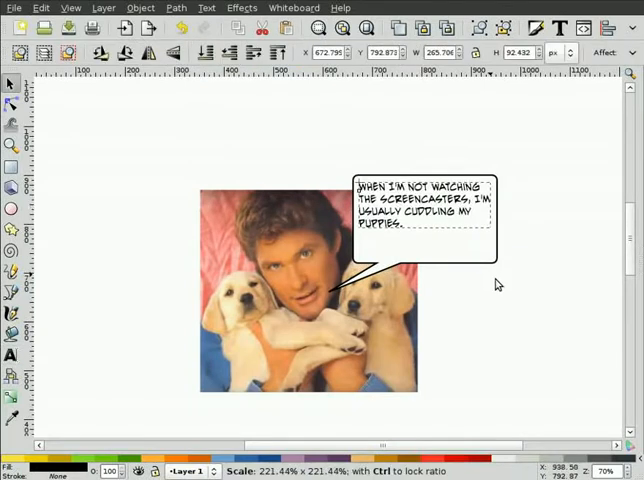
pyautogui.click(424, 210)
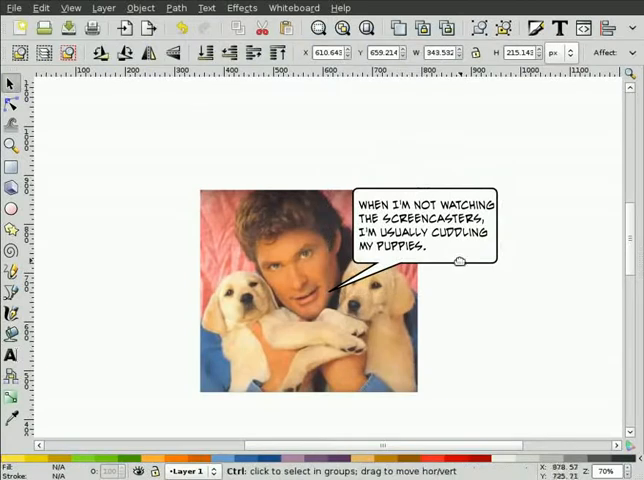
pyautogui.moveTo(88, 228); pyautogui.dragTo(172, 278)
pyautogui.write("WHEN I'M NOT WATCHING THE")
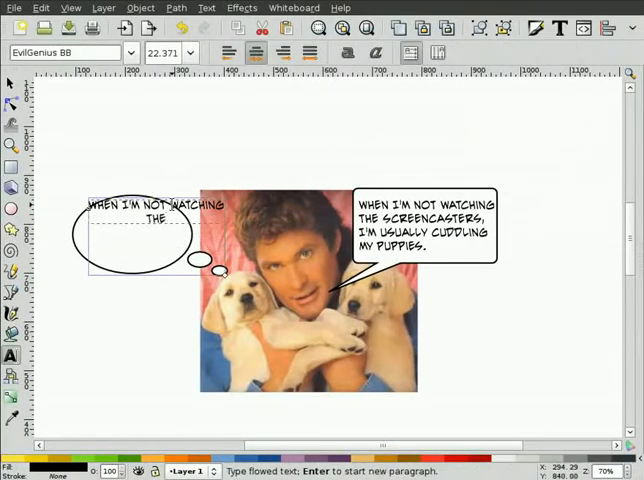
pyautogui.write('THANK GOD AN')
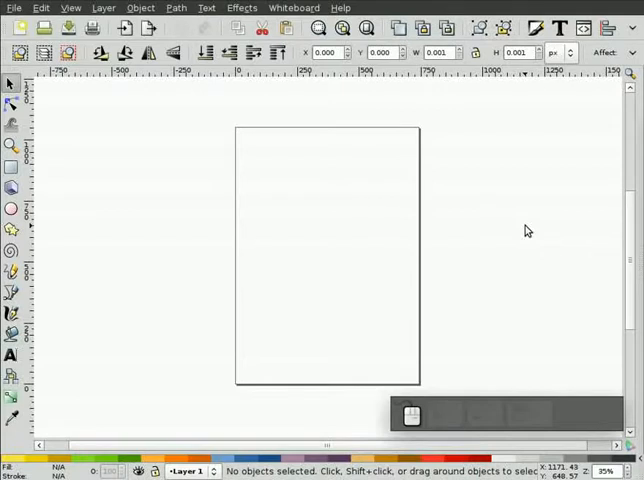
pyautogui.moveTo(552, 238)
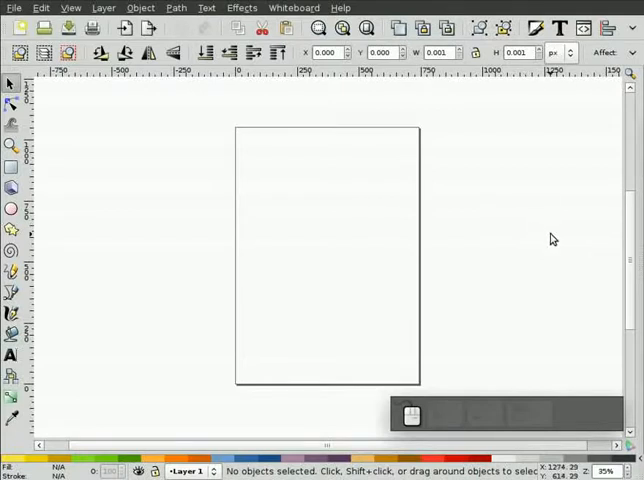
pyautogui.moveTo(450, 220)
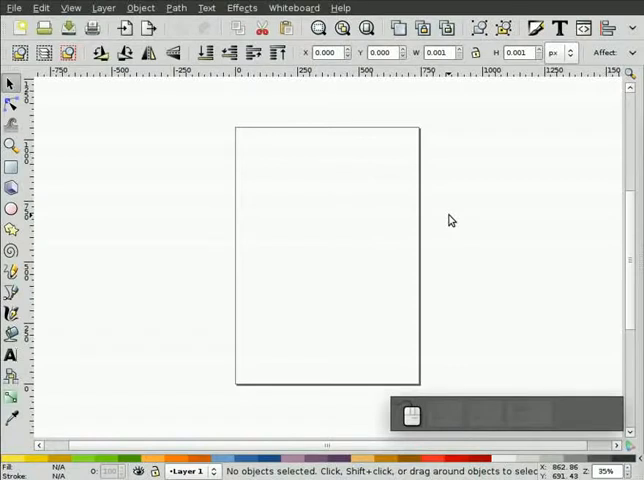
pyautogui.moveTo(416, 210)
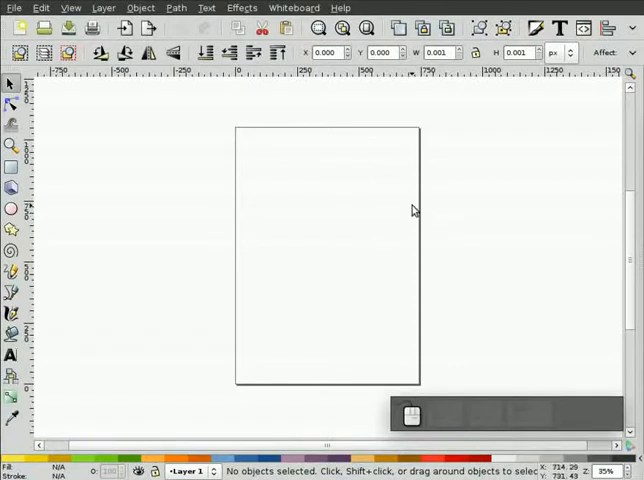
pyautogui.moveTo(70, 216)
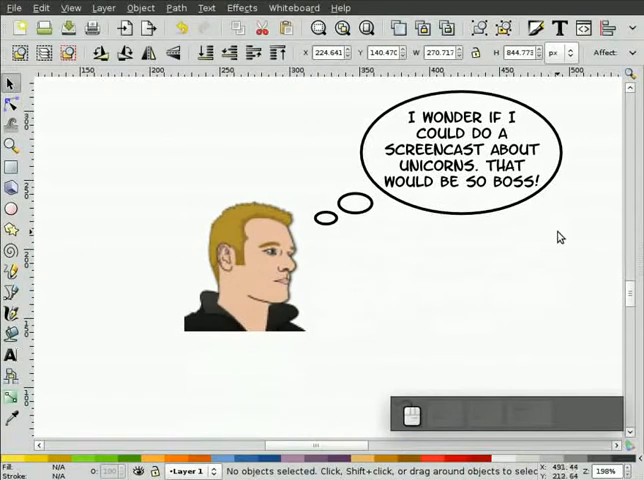
pyautogui.moveTo(556, 280)
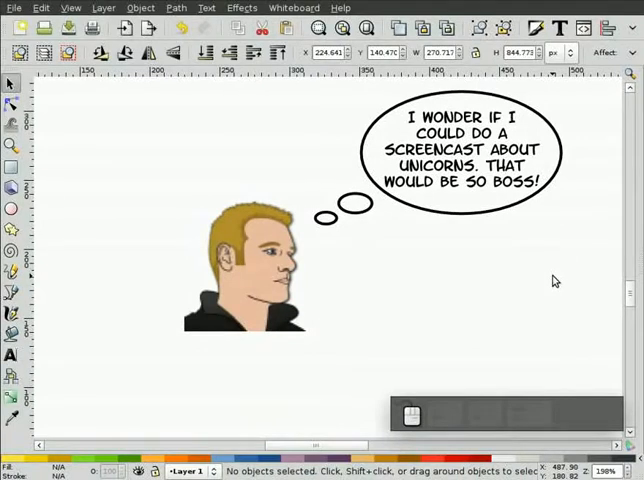
# Delete the grouped character with its unicorn thought bubble to empty the canvas.
pyautogui.click(264, 264)
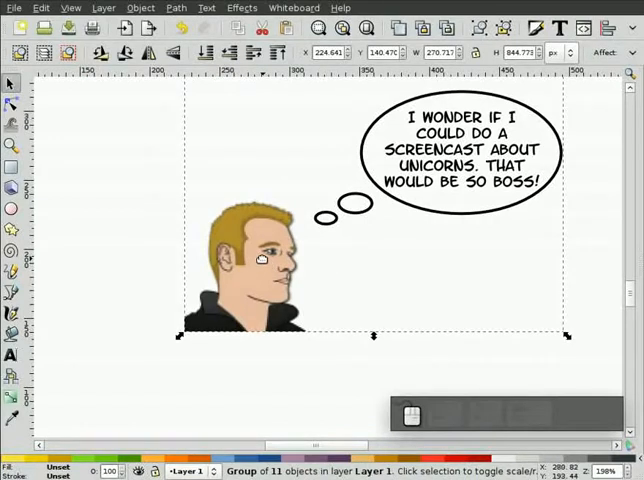
pyautogui.press('Delete')
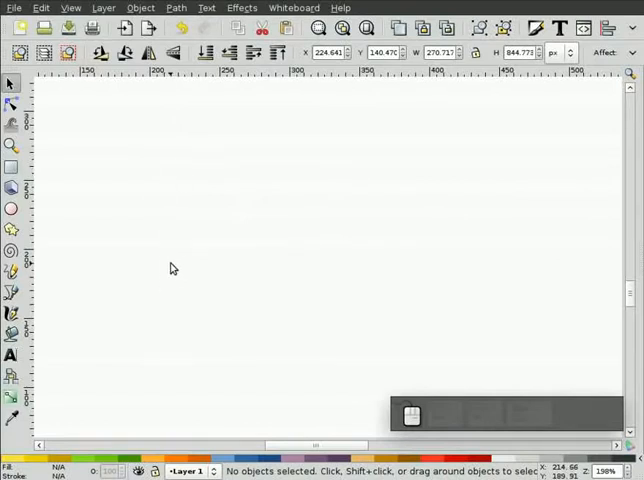
pyautogui.moveTo(108, 364)
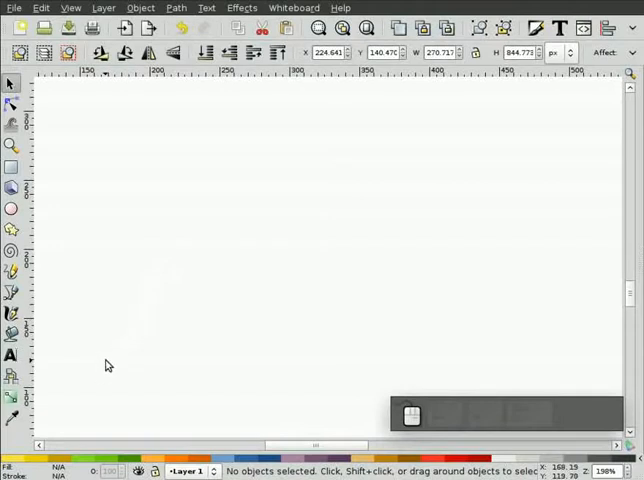
pyautogui.moveTo(112, 444)
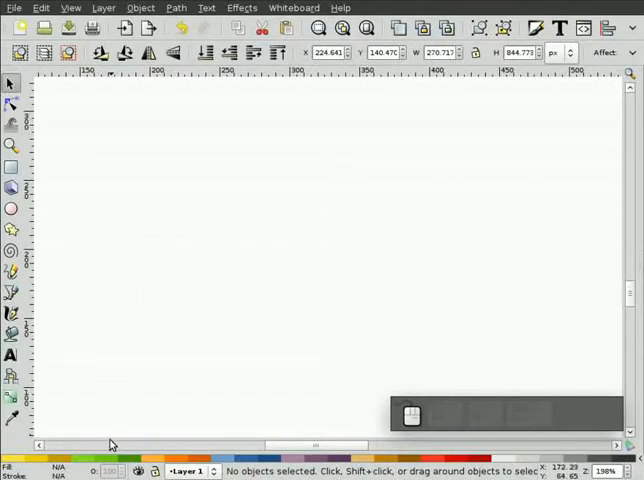
pyautogui.moveTo(110, 444)
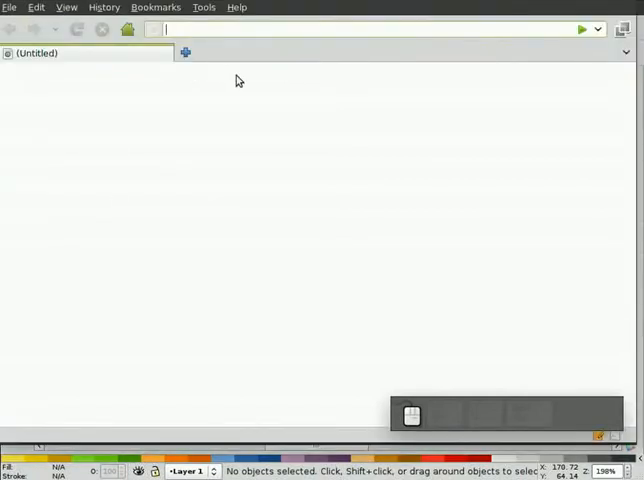
# Navigate Firefox to the Blambot site and go to its comic fonts catalogue.
pyautogui.write('b')
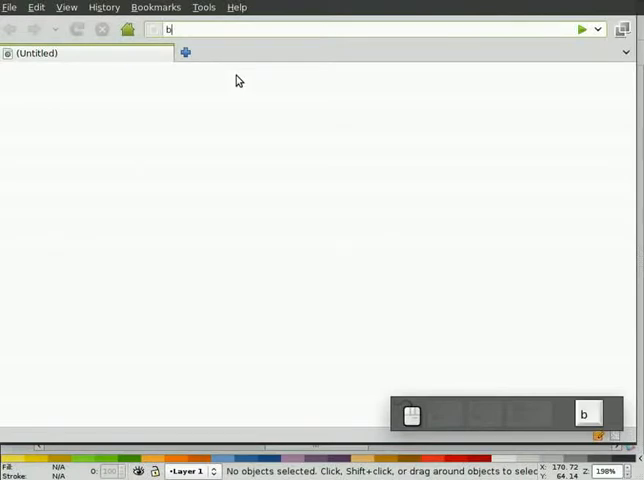
pyautogui.write('lam')
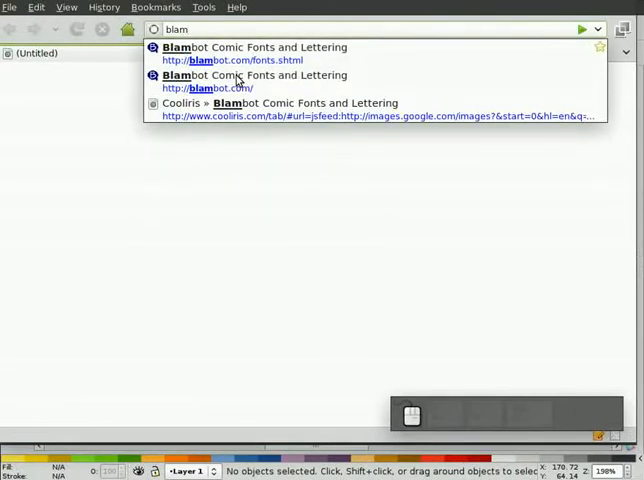
pyautogui.write('bo')
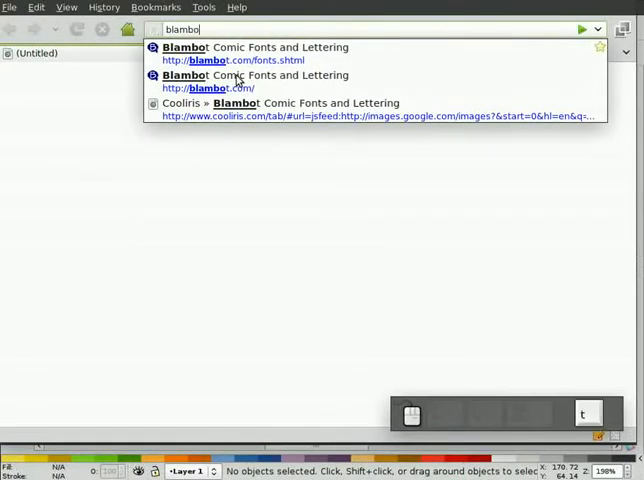
pyautogui.click(232, 60)
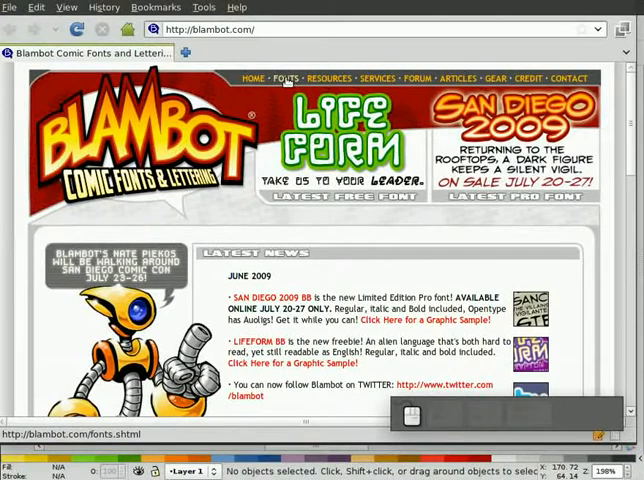
pyautogui.click(286, 78)
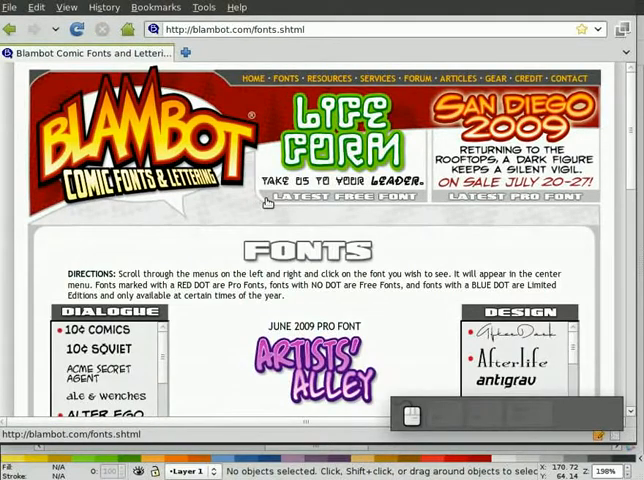
# Scroll through the Dialogue fonts list and back up.
pyautogui.scroll(-3)
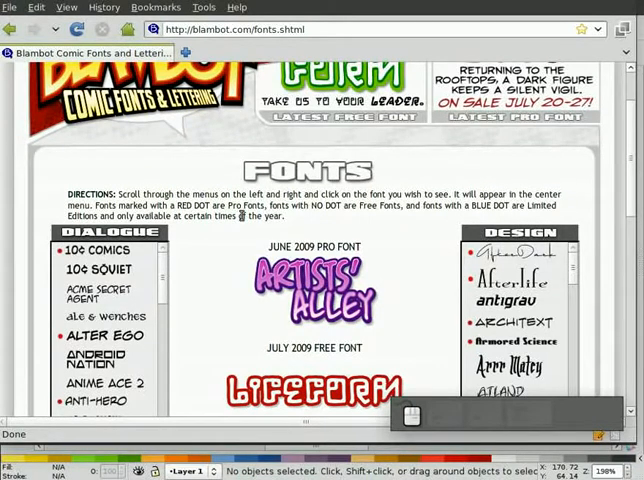
pyautogui.scroll(-3)
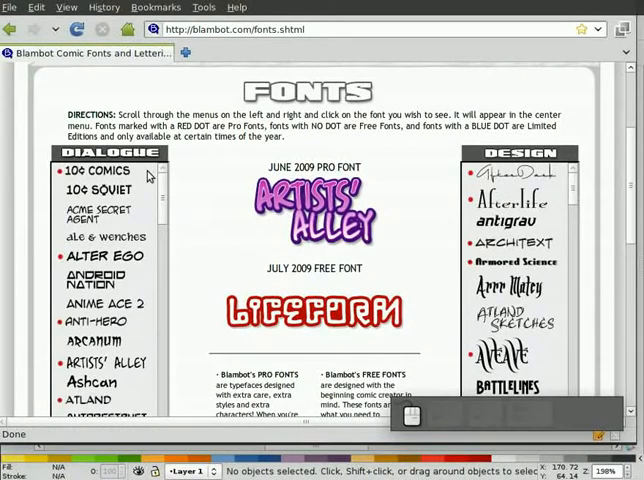
pyautogui.moveTo(100, 190)
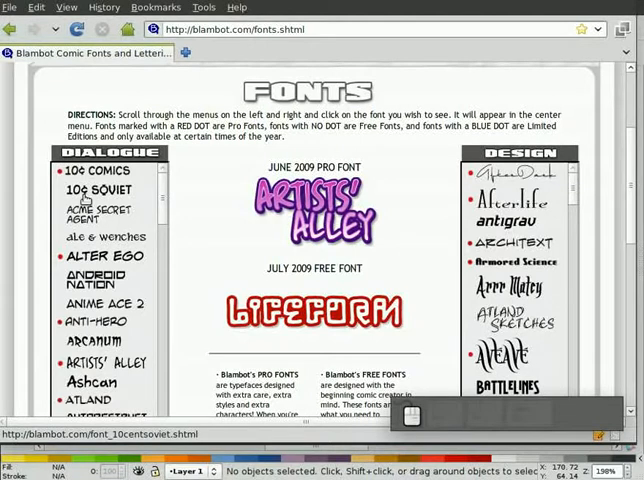
pyautogui.scroll(-3)
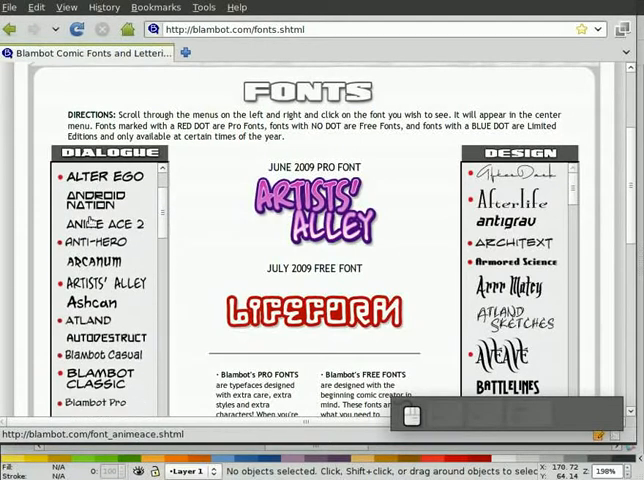
pyautogui.scroll(-3)
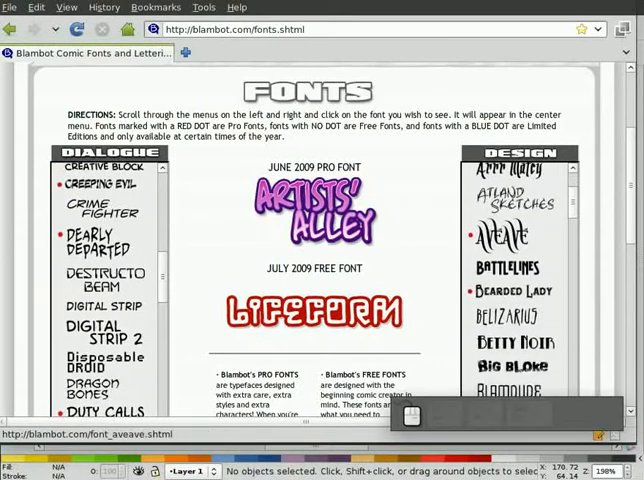
pyautogui.scroll(-3)
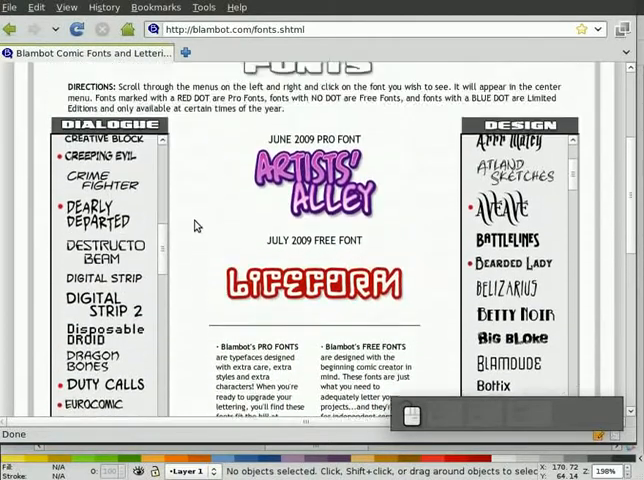
pyautogui.scroll(3)
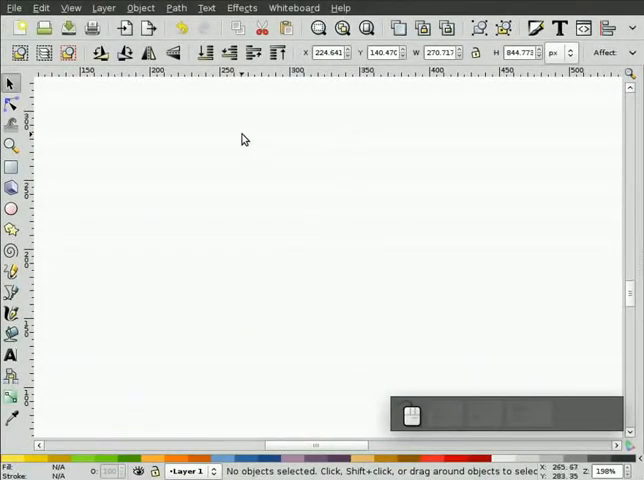
pyautogui.moveTo(168, 150)
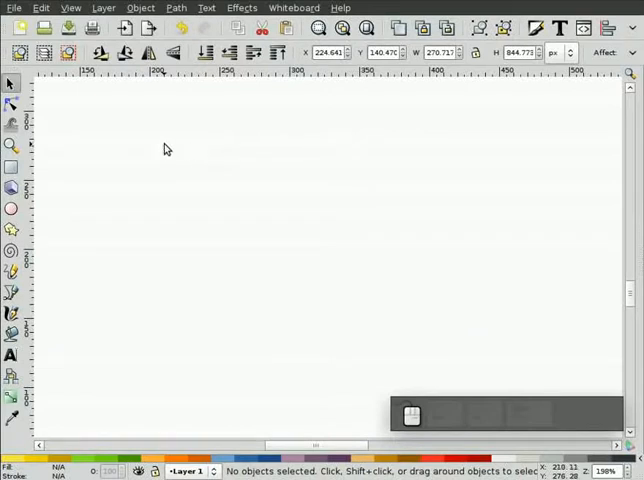
pyautogui.moveTo(68, 192)
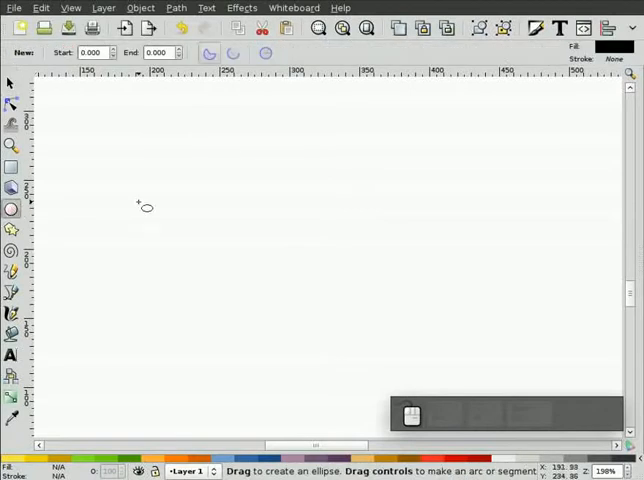
pyautogui.moveTo(144, 208)
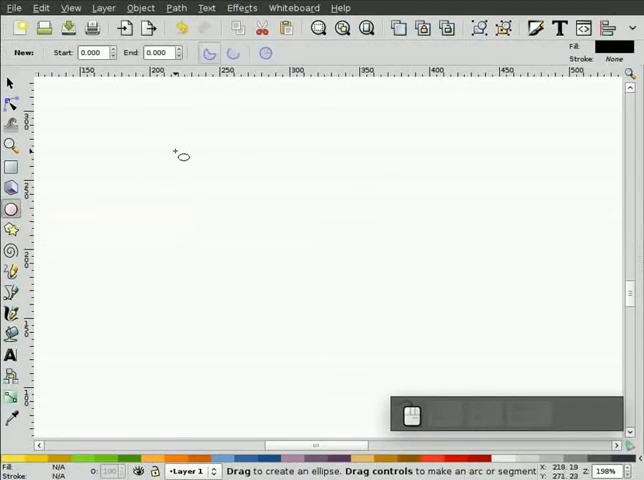
# Draw an oval and give it a white fill with a black outline of width 1.
pyautogui.moveTo(178, 156); pyautogui.dragTo(332, 252)
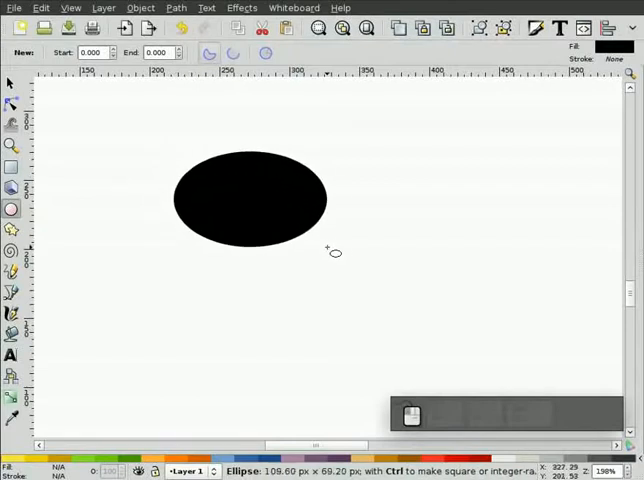
pyautogui.moveTo(328, 250); pyautogui.dragTo(360, 264)
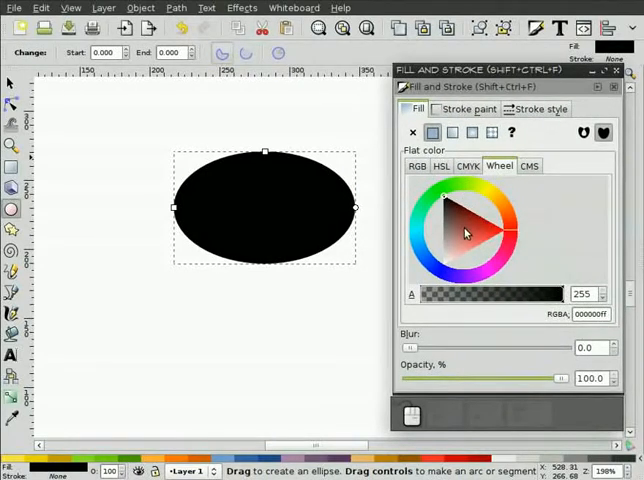
pyautogui.click(464, 232)
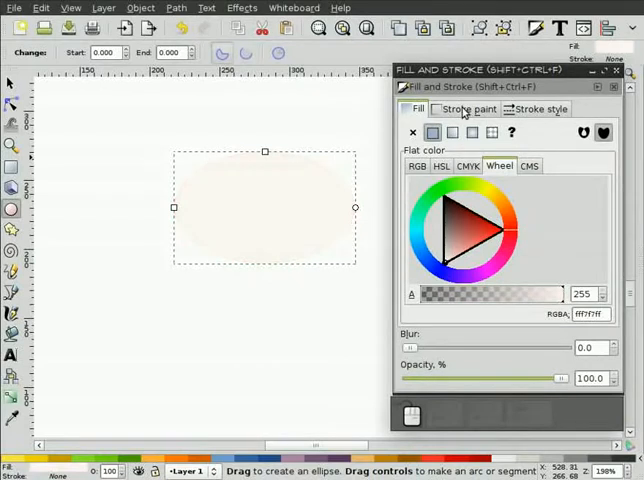
pyautogui.click(466, 108)
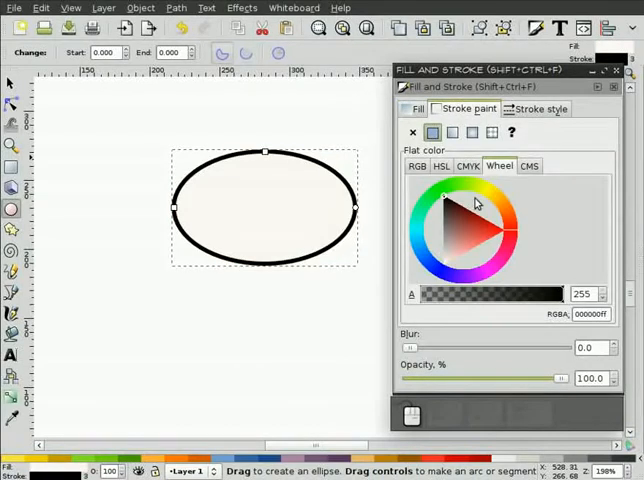
pyautogui.click(538, 108)
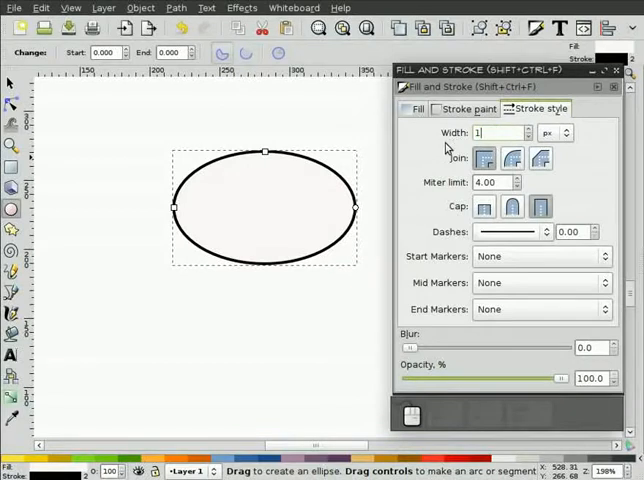
pyautogui.moveTo(436, 150)
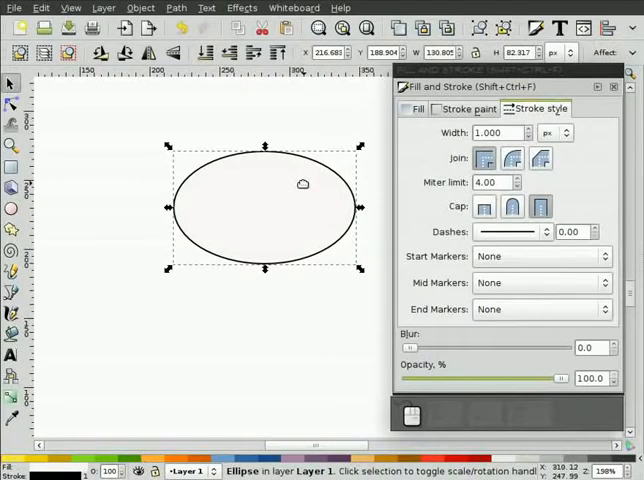
pyautogui.moveTo(144, 250)
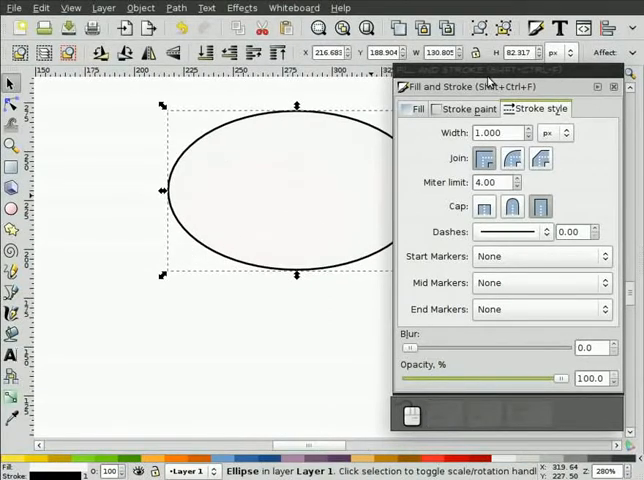
# Close Fill and Stroke and convert the white oval with Path > Object to Path.
pyautogui.click(612, 86)
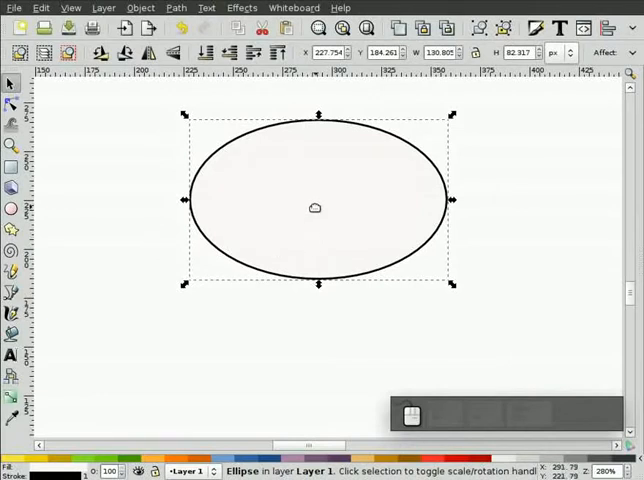
pyautogui.moveTo(232, 90)
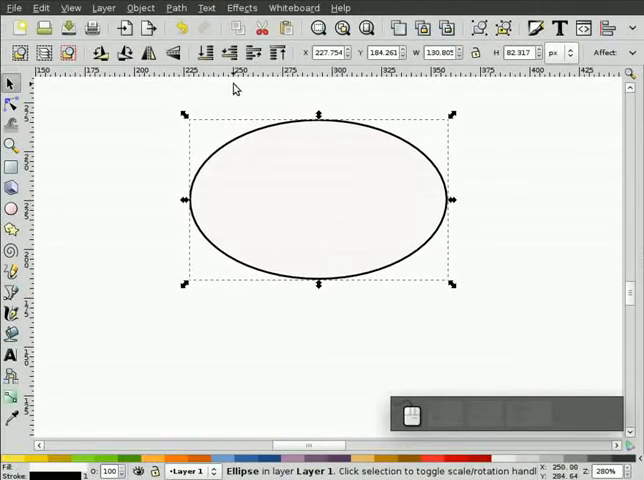
pyautogui.click(176, 8)
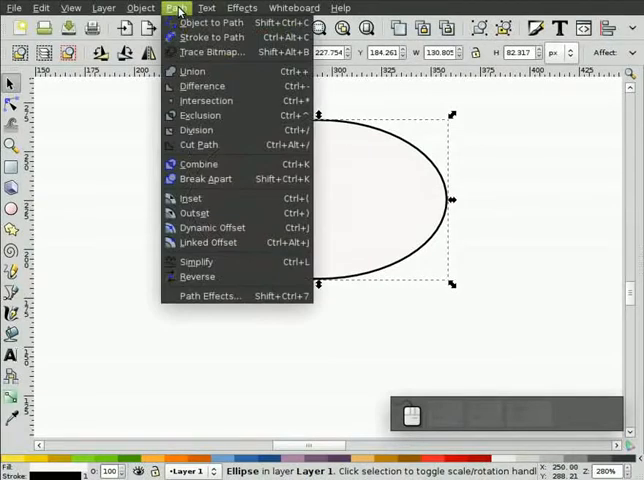
pyautogui.click(140, 8)
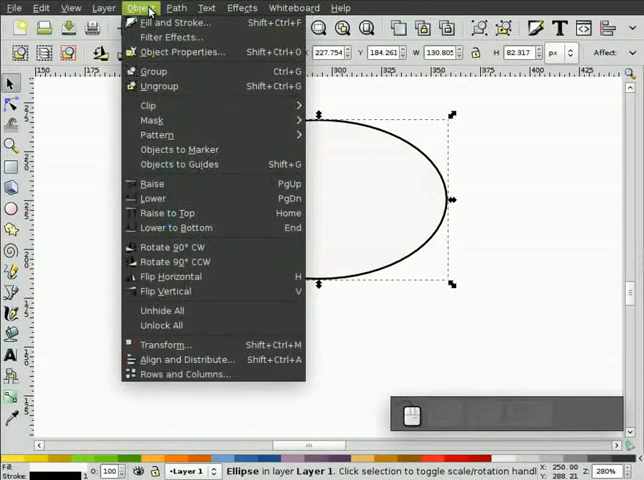
pyautogui.click(176, 8)
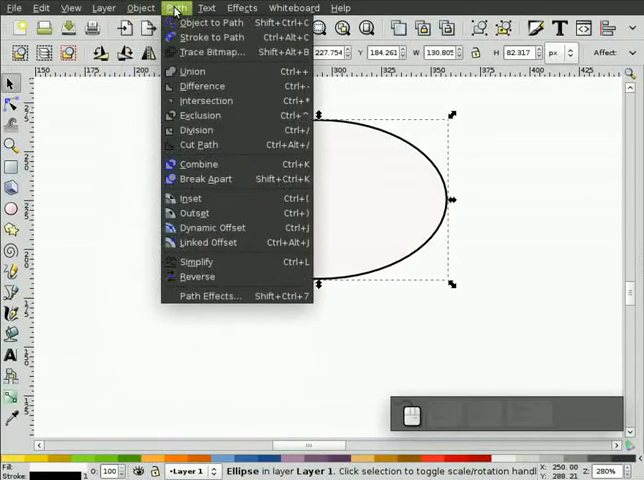
pyautogui.moveTo(210, 22)
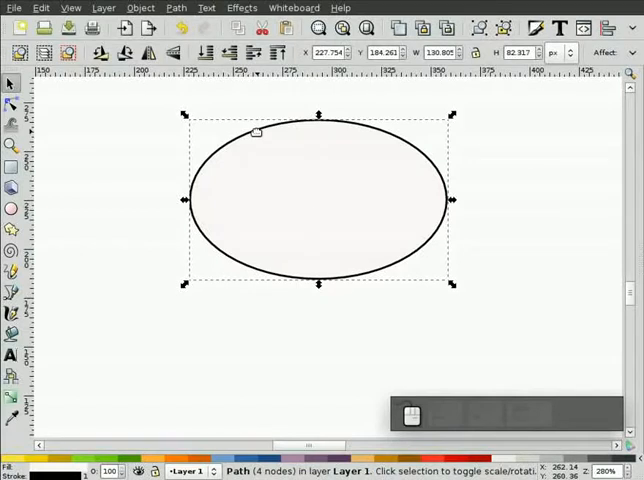
# Add a node on the oval's lower-left edge and drag it out into a pointed tail.
pyautogui.click(12, 104)
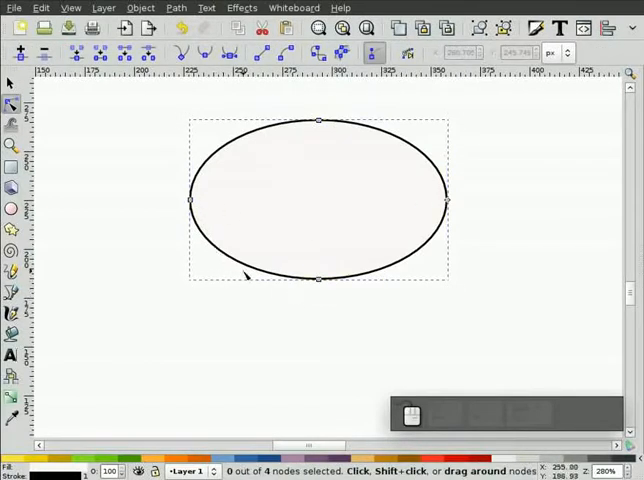
pyautogui.moveTo(240, 264)
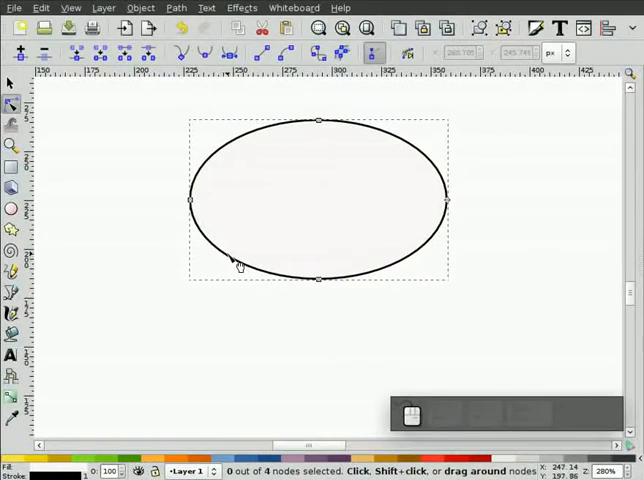
pyautogui.moveTo(170, 318)
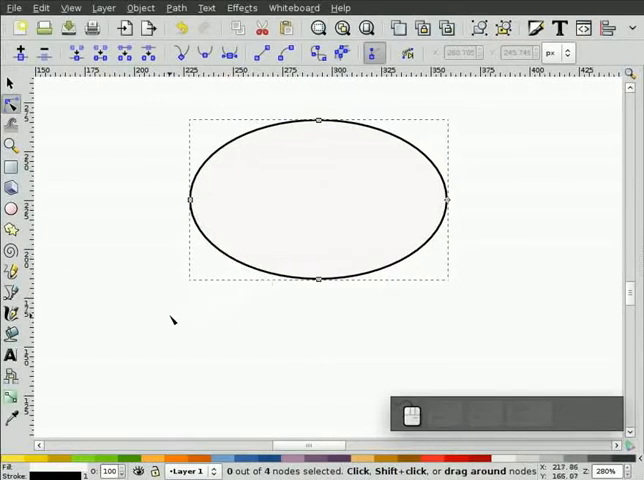
pyautogui.moveTo(230, 292)
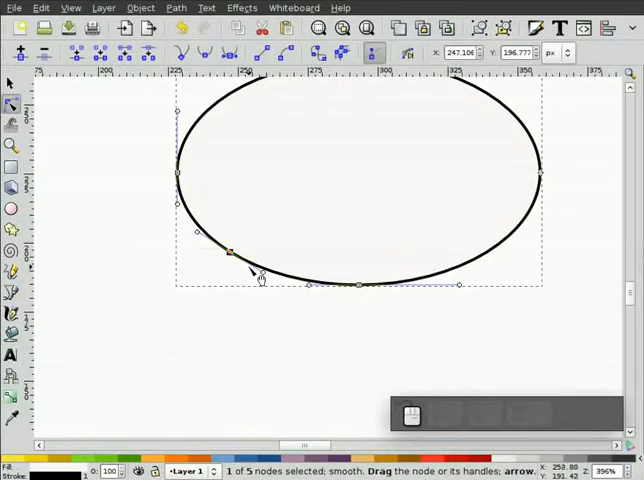
pyautogui.moveTo(268, 284)
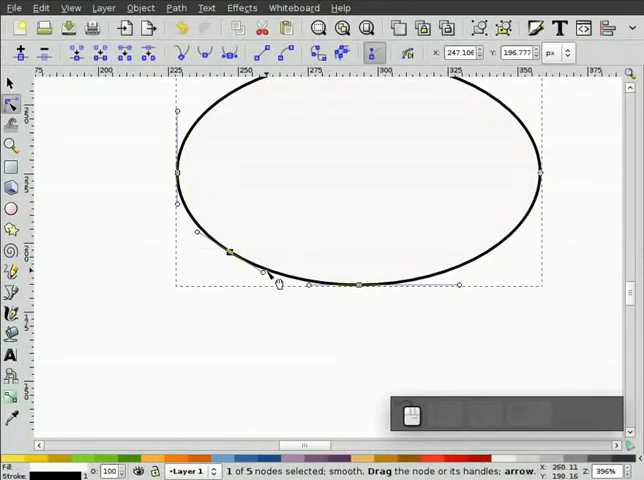
pyautogui.doubleClick(250, 268)
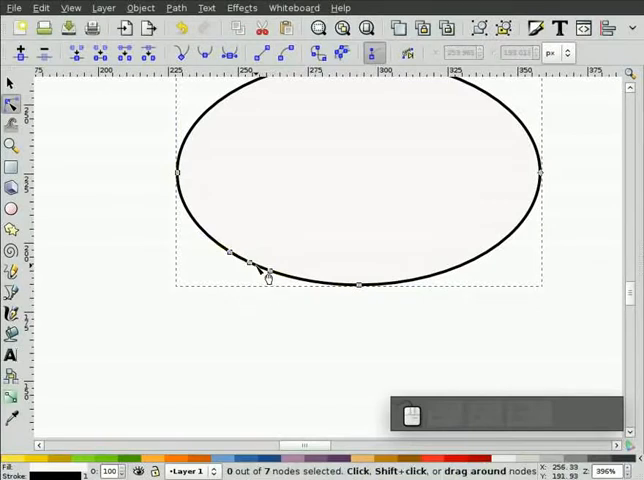
pyautogui.moveTo(280, 304)
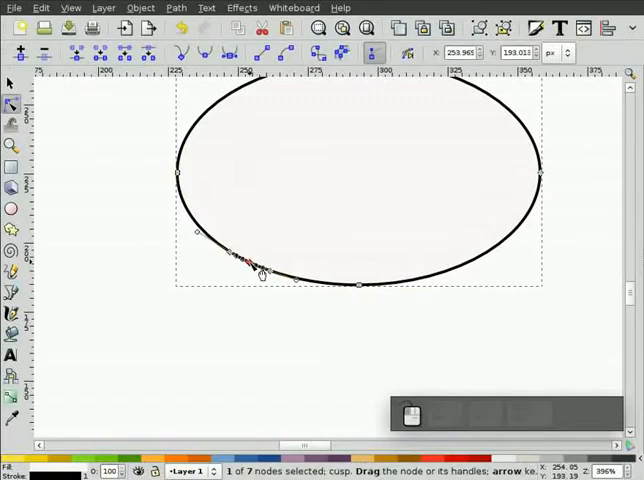
pyautogui.moveTo(250, 258); pyautogui.dragTo(256, 284)
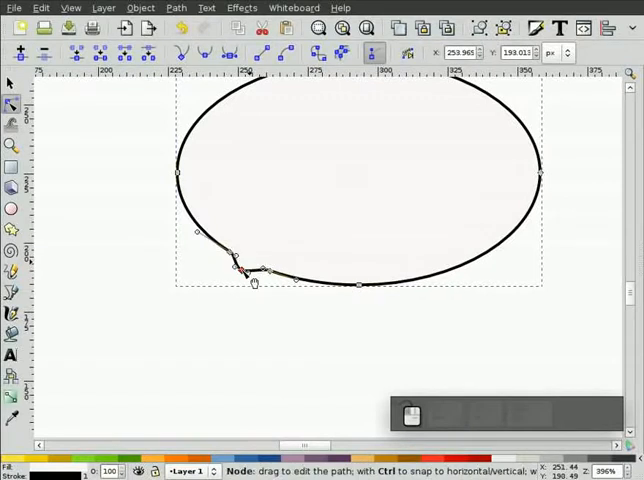
pyautogui.moveTo(254, 284); pyautogui.dragTo(168, 328)
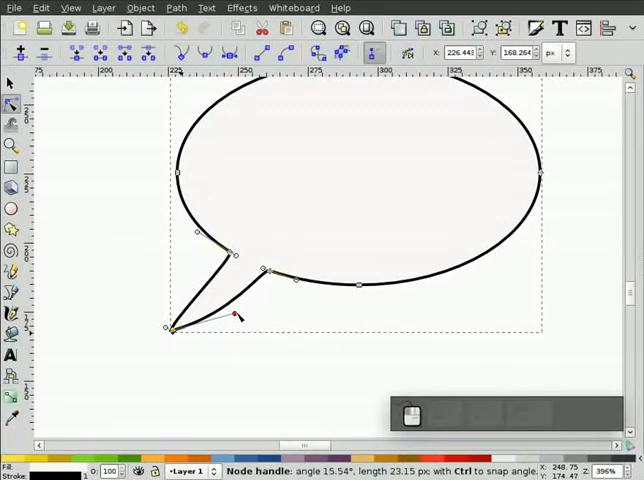
pyautogui.moveTo(232, 316); pyautogui.dragTo(234, 312)
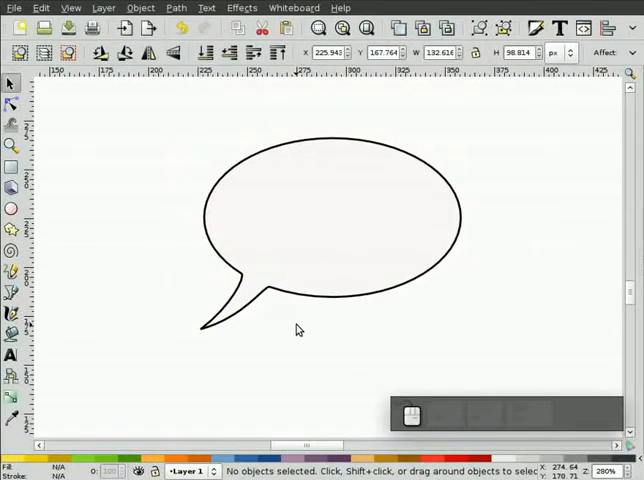
# Select the finished speech-bubble path as a whole object.
pyautogui.click(292, 292)
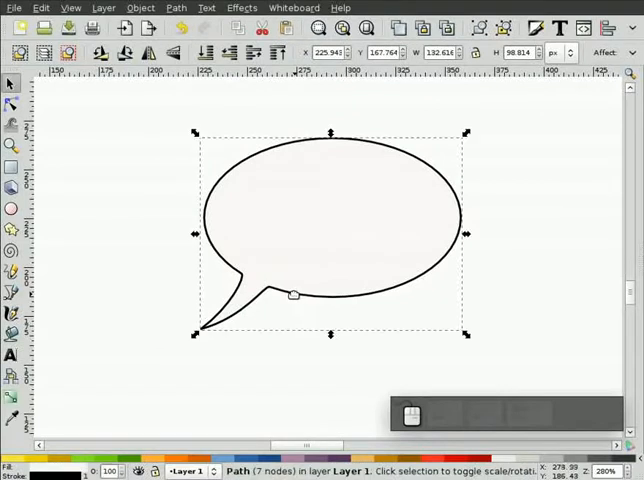
pyautogui.moveTo(376, 198)
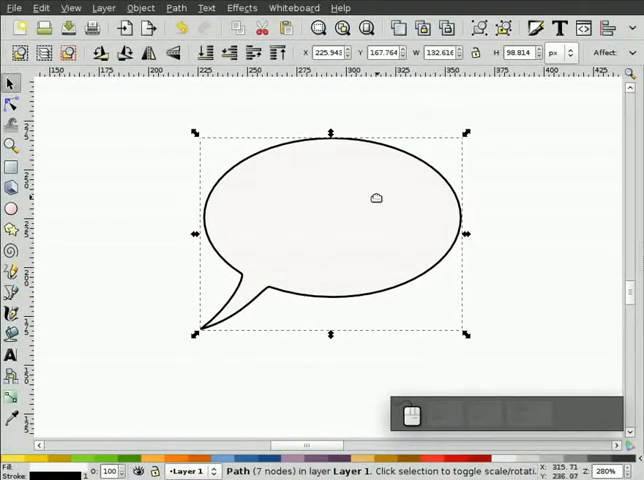
pyautogui.moveTo(362, 230)
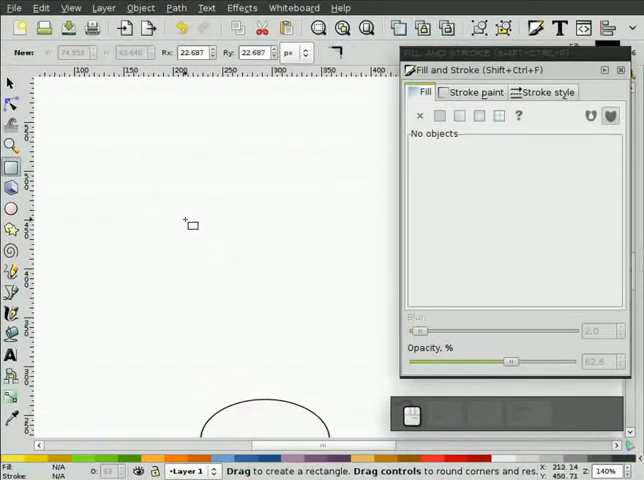
# Draw a rounded rectangle above the bubble, clear its fill and give it a flat black stroke.
pyautogui.moveTo(190, 222); pyautogui.dragTo(344, 322)
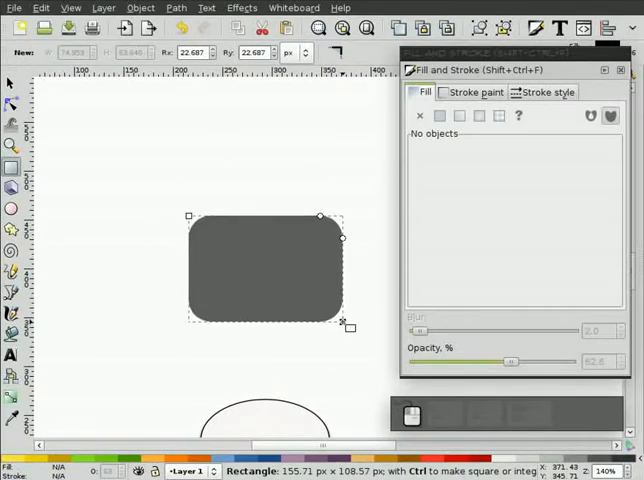
pyautogui.click(438, 116)
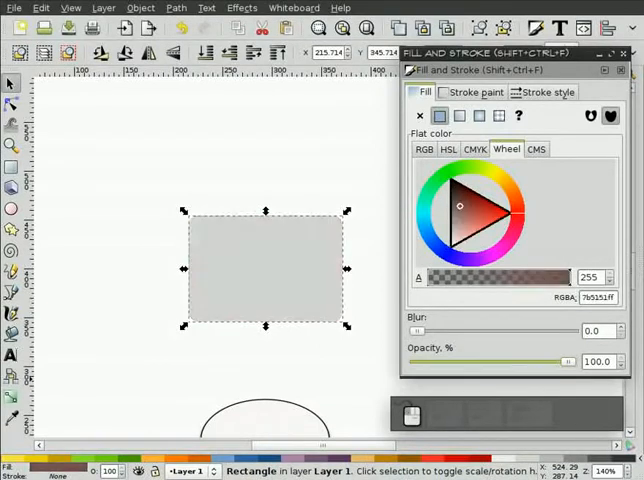
pyautogui.click(476, 92)
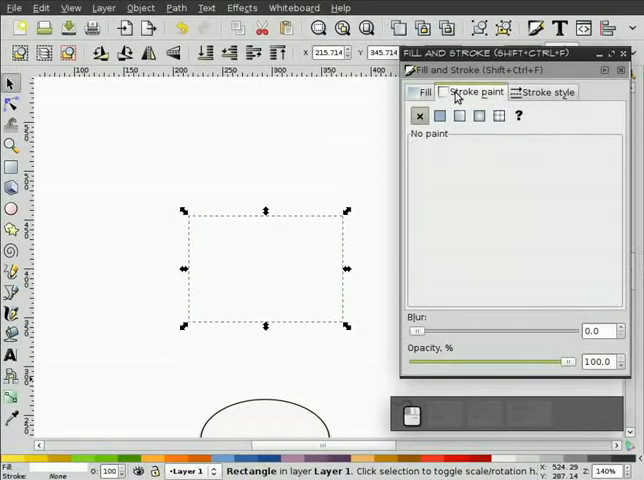
pyautogui.click(438, 116)
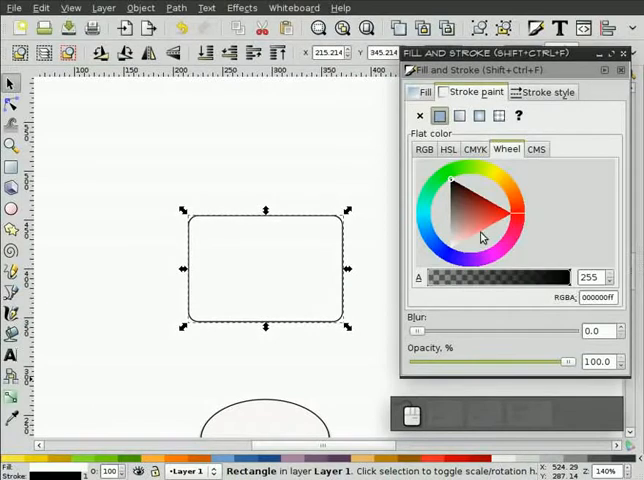
pyautogui.click(140, 268)
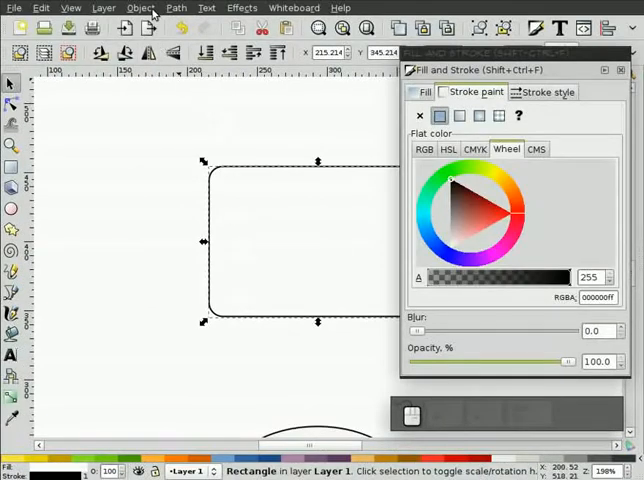
# Convert the rectangle to a path and drag its bottom edge down into a lower-left tail.
pyautogui.click(176, 8)
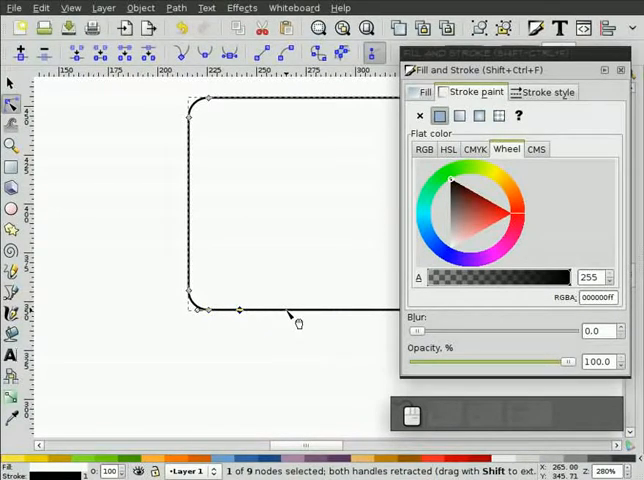
pyautogui.click(284, 310)
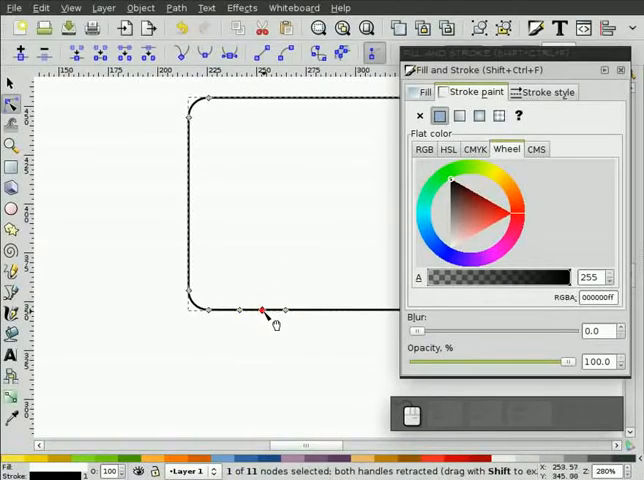
pyautogui.moveTo(260, 310); pyautogui.dragTo(196, 384)
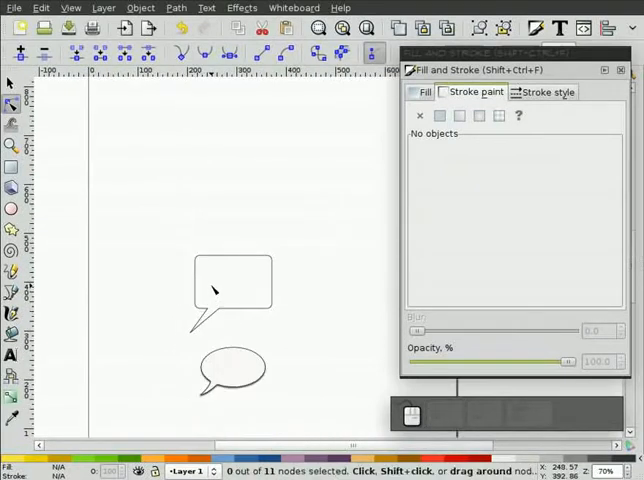
# Draw a large oval, then shrink a duplicate into a small ellipse placed below-left of it.
pyautogui.click(232, 368)
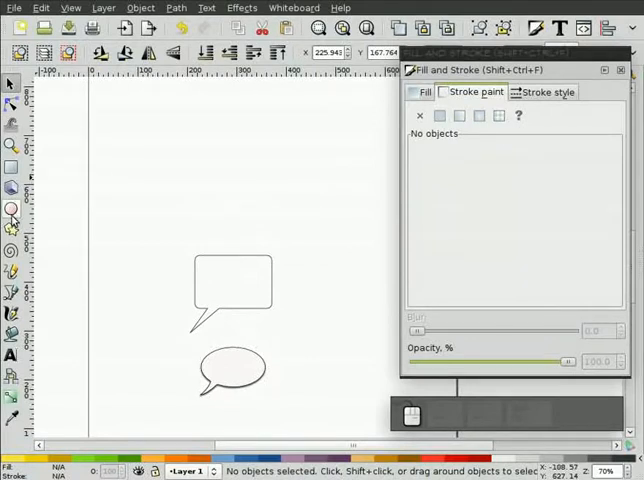
pyautogui.moveTo(202, 184); pyautogui.dragTo(258, 228)
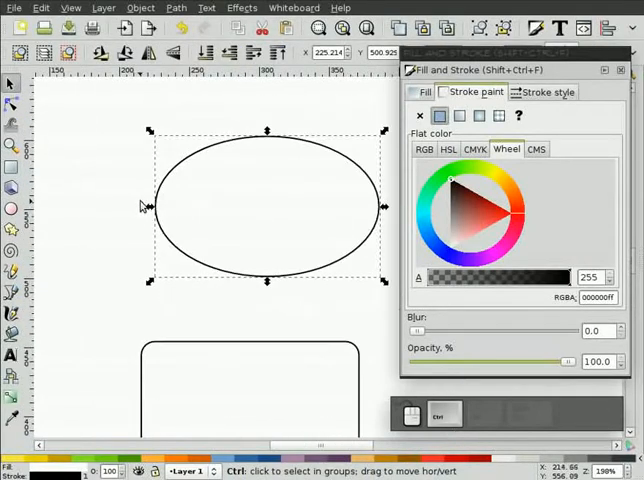
pyautogui.moveTo(232, 200)
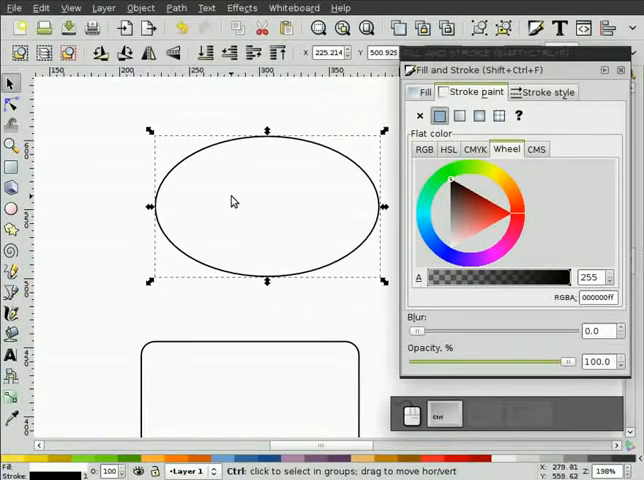
pyautogui.moveTo(384, 132)
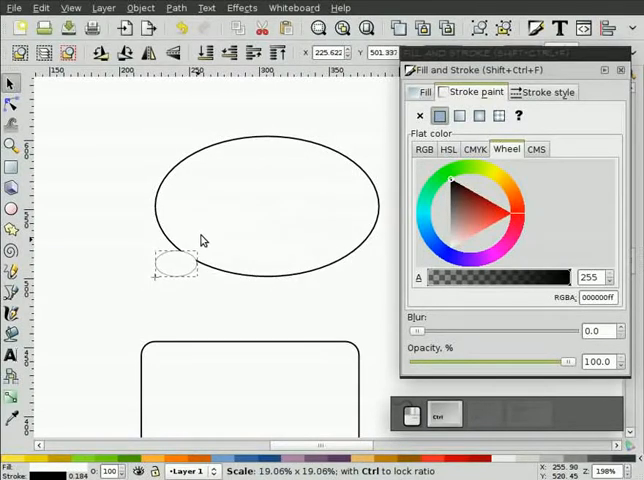
pyautogui.click(178, 264)
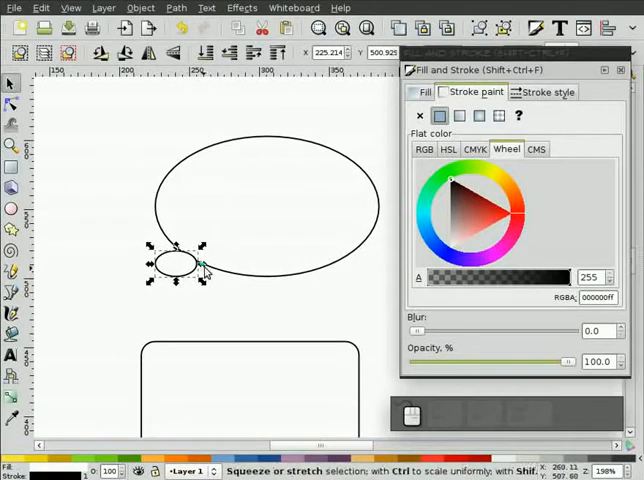
pyautogui.click(196, 260)
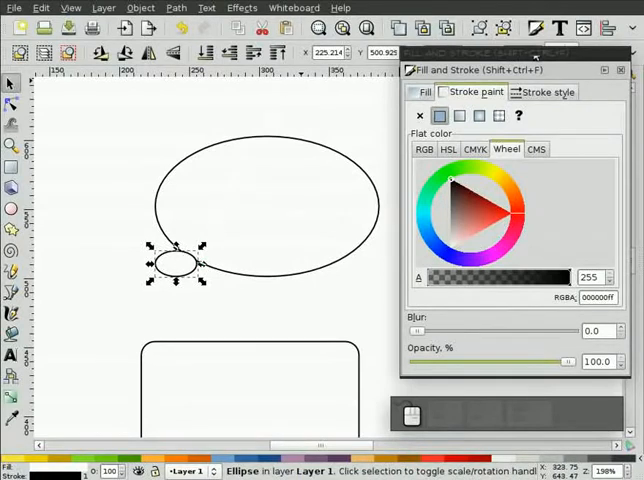
pyautogui.moveTo(490, 68); pyautogui.dragTo(504, 100)
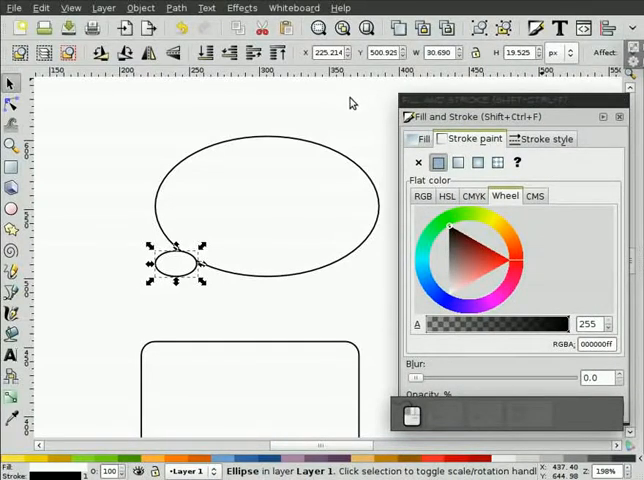
pyautogui.click(136, 240)
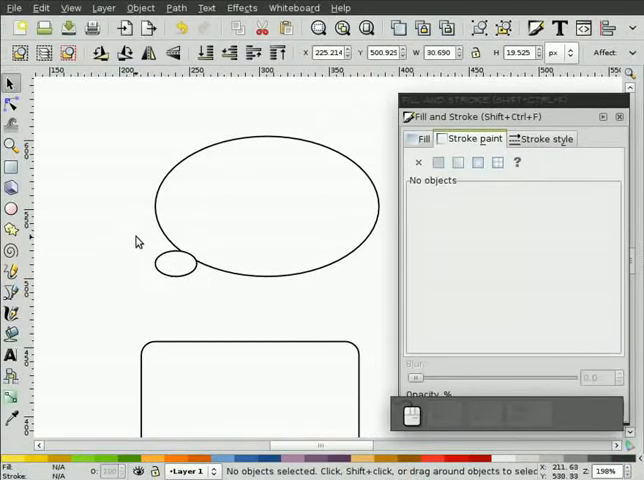
pyautogui.click(172, 262)
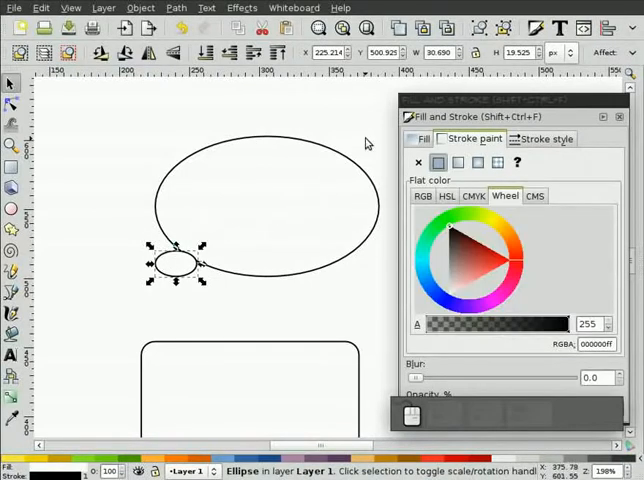
pyautogui.moveTo(368, 144)
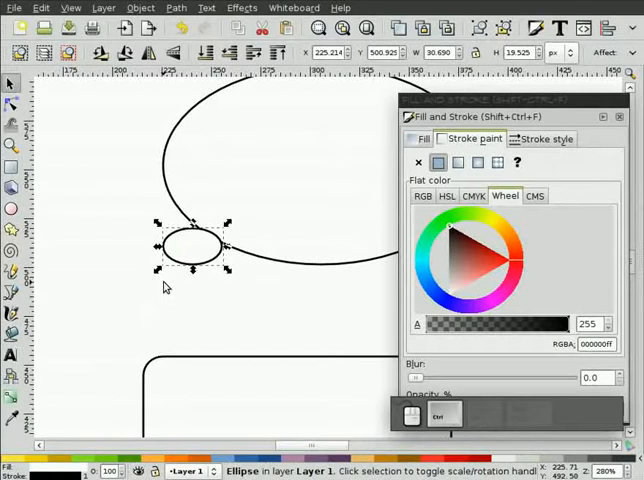
# Shrink the duplicated ellipse into a tinier puff and place it further down-left.
pyautogui.moveTo(228, 224); pyautogui.dragTo(218, 232)
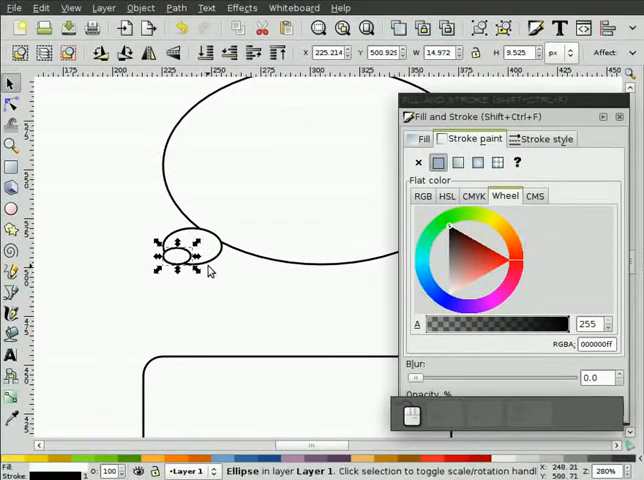
pyautogui.moveTo(184, 252); pyautogui.dragTo(142, 284)
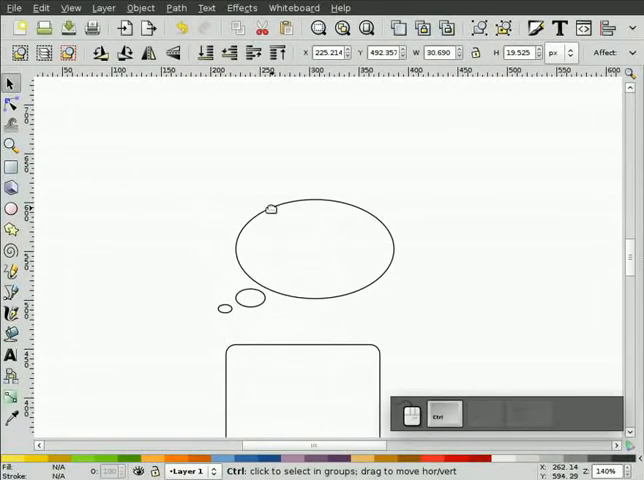
# Mark out an empty flowed text frame inside the large oval with the Text tool.
pyautogui.scroll(-3)
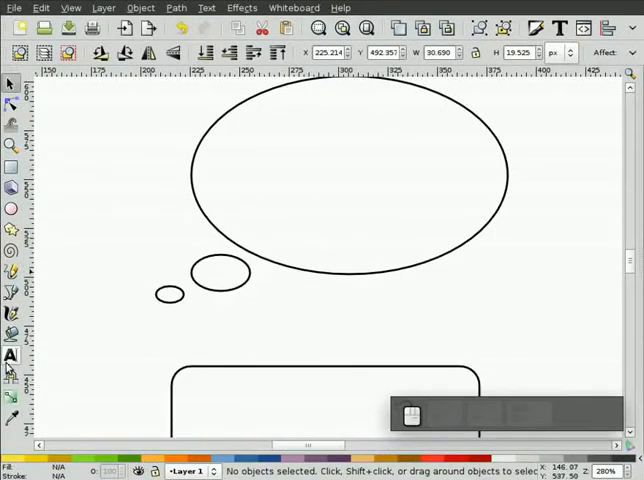
pyautogui.click(12, 356)
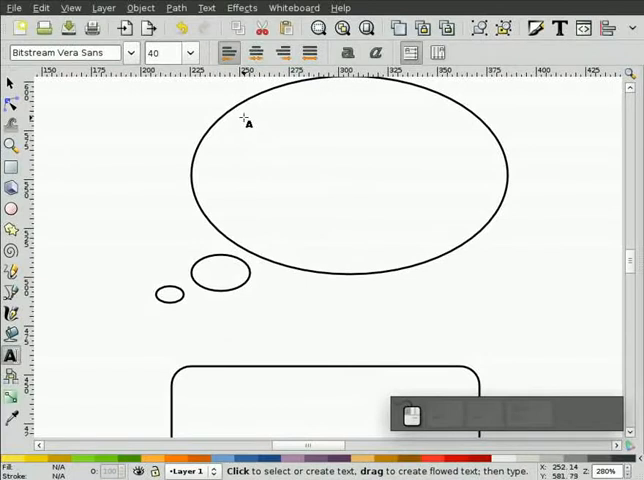
pyautogui.moveTo(244, 122); pyautogui.dragTo(458, 256)
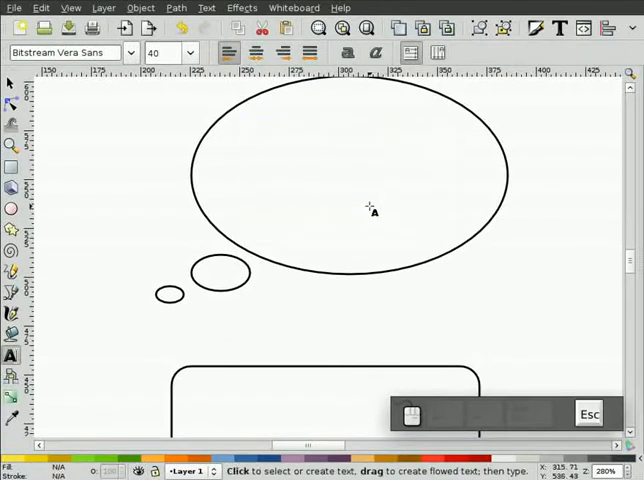
pyautogui.moveTo(12, 356)
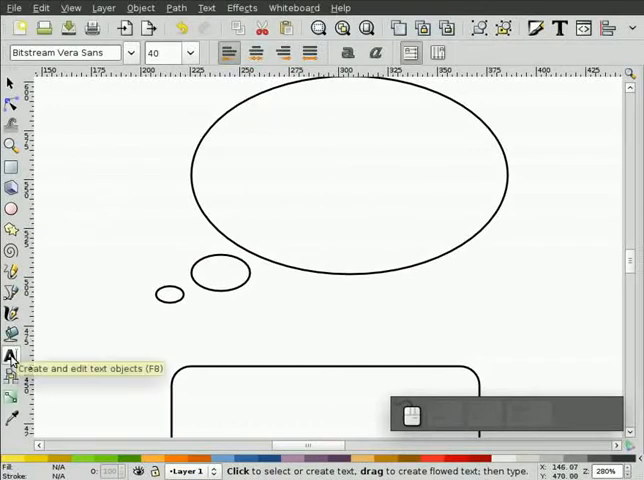
pyautogui.click(230, 172)
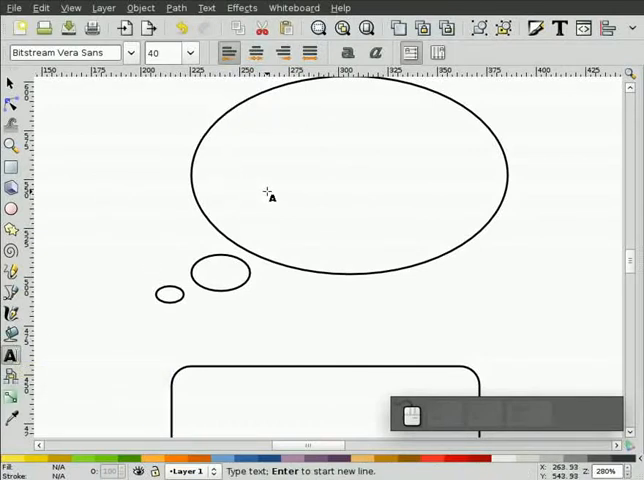
pyautogui.moveTo(416, 152)
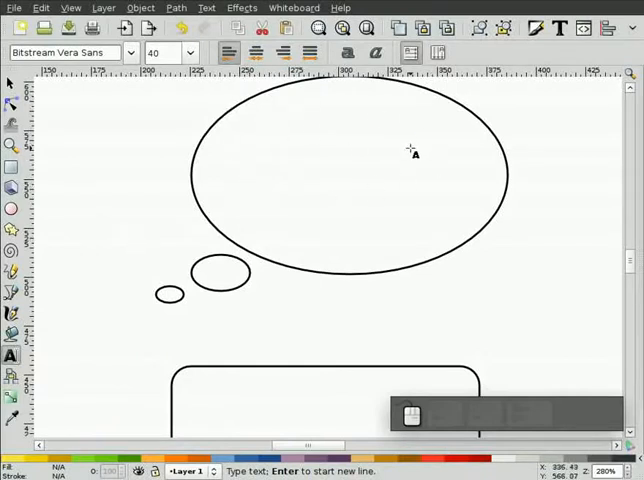
pyautogui.moveTo(176, 176)
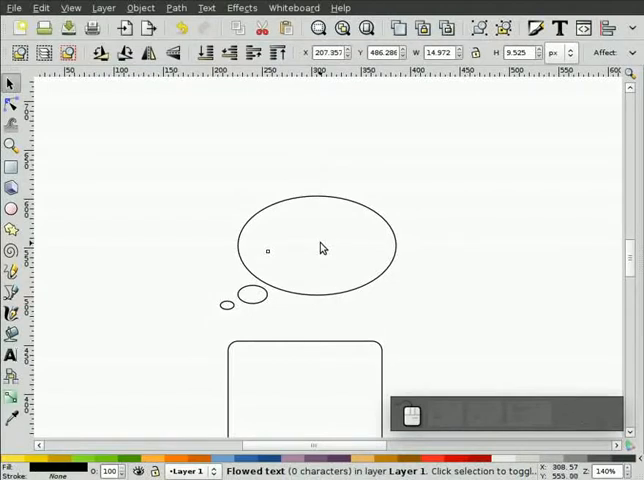
pyautogui.moveTo(288, 240)
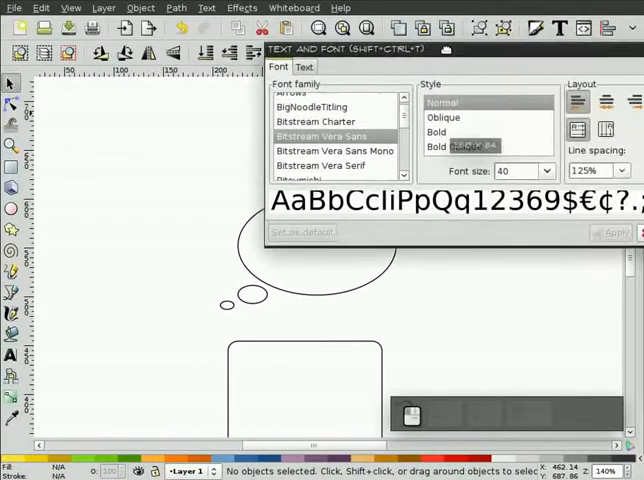
# Choose a font size and enter 'TESTING 123 HERE IS THE WONDERFUL TEXT.' in the oval.
pyautogui.click(544, 164)
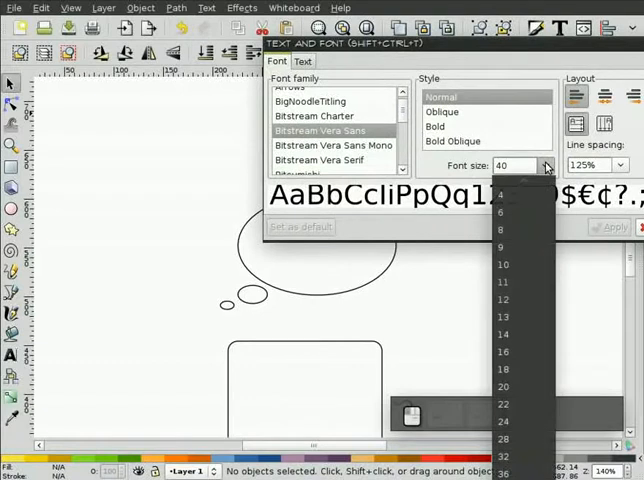
pyautogui.click(502, 246)
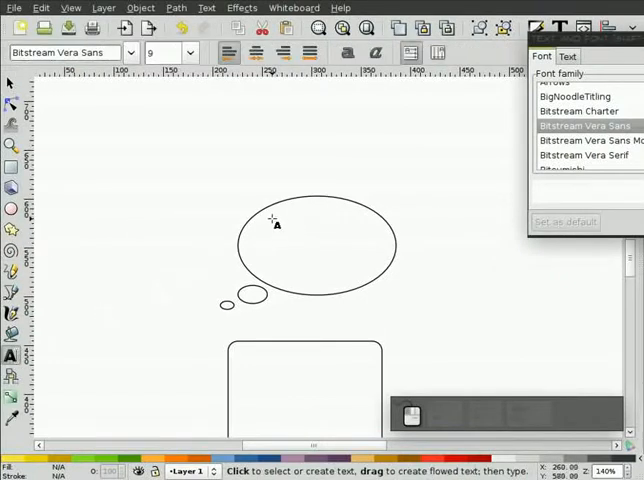
pyautogui.moveTo(272, 228); pyautogui.dragTo(408, 298)
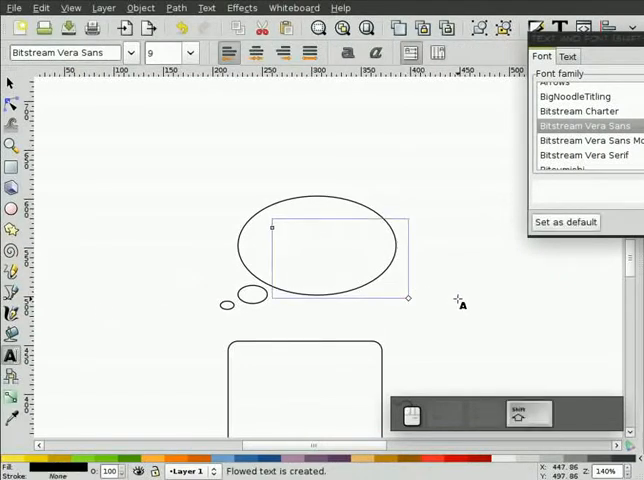
pyautogui.write('TESTING 123 H')
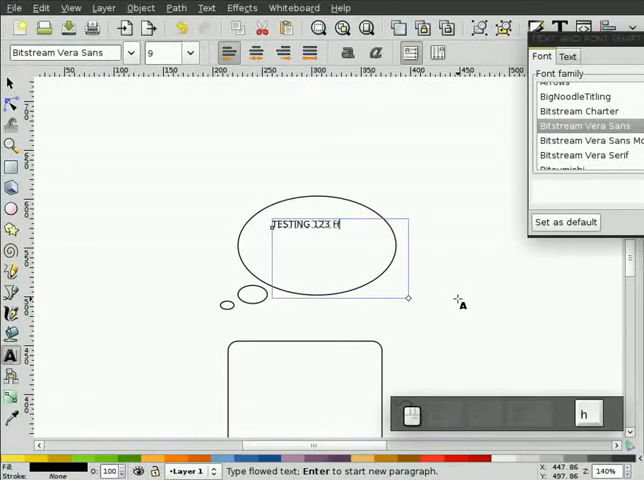
pyautogui.write('ERE IS THE WONDERFUL')
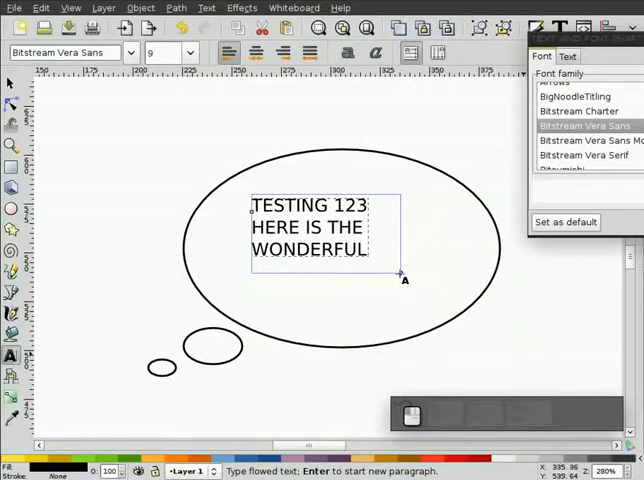
pyautogui.write('TEXT.')
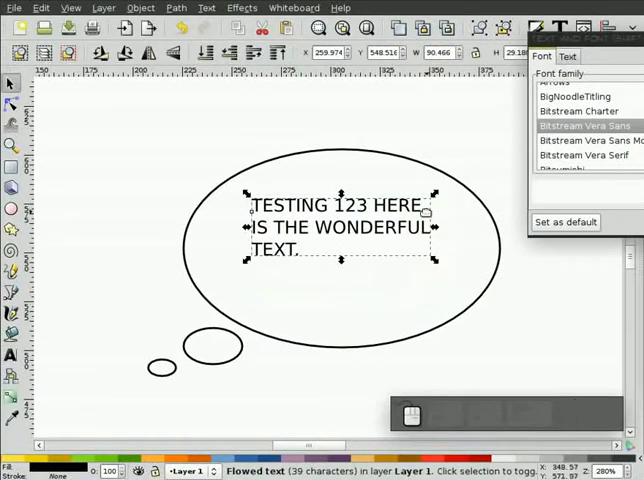
pyautogui.moveTo(598, 68)
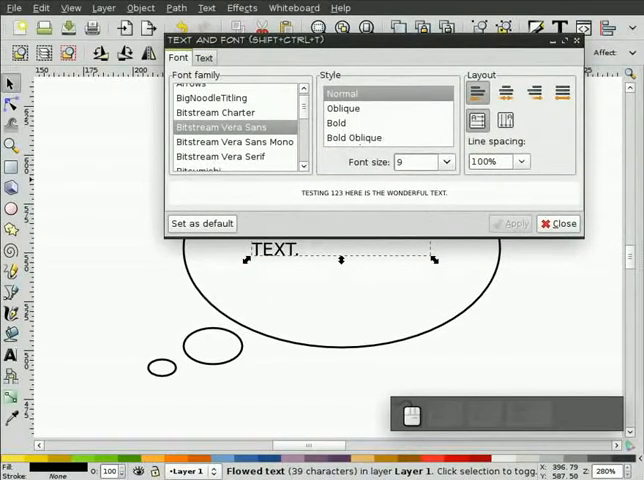
# Apply Center alignment to the thought-bubble text in Text and Font.
pyautogui.click(504, 92)
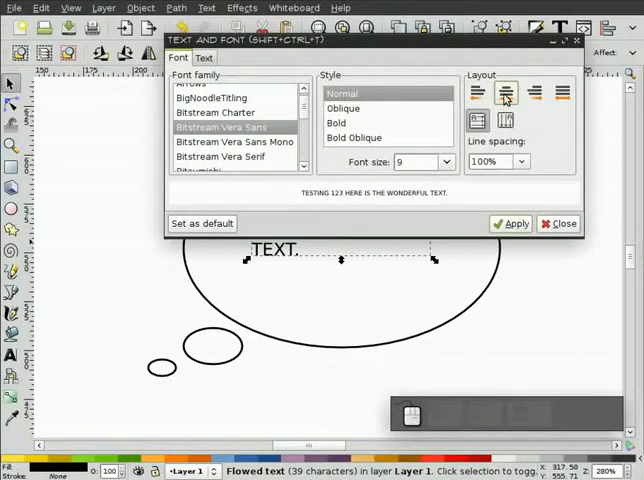
pyautogui.click(504, 92)
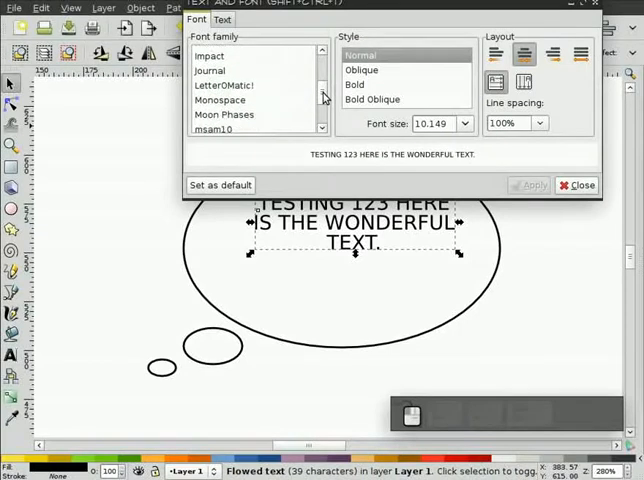
# Choose the comic lettering font family for the thought-bubble text.
pyautogui.click(224, 84)
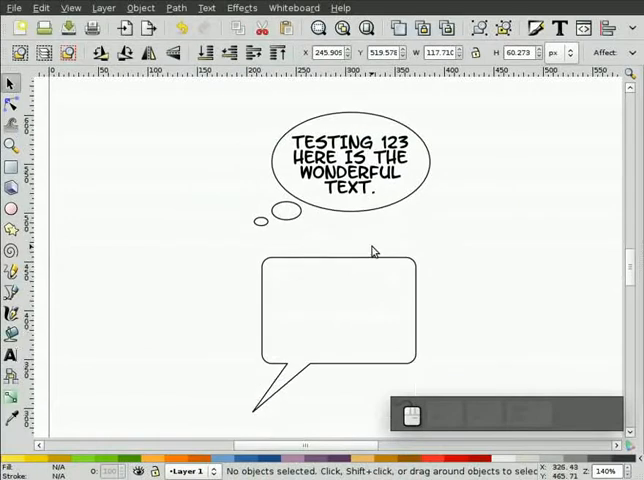
# Scroll the canvas to empty space above the finished thought bubble.
pyautogui.scroll(-3)
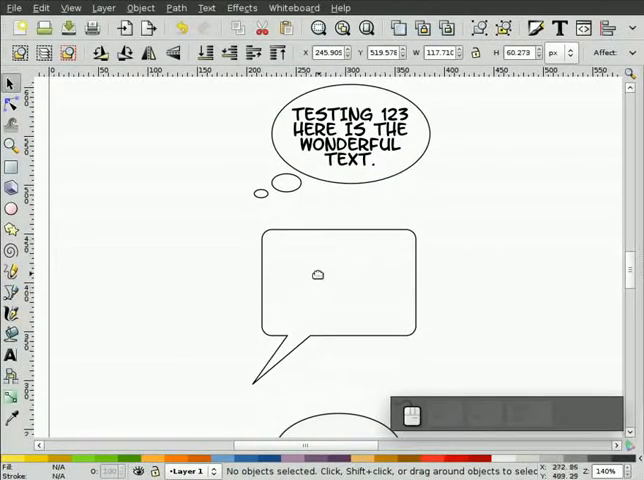
pyautogui.moveTo(418, 246)
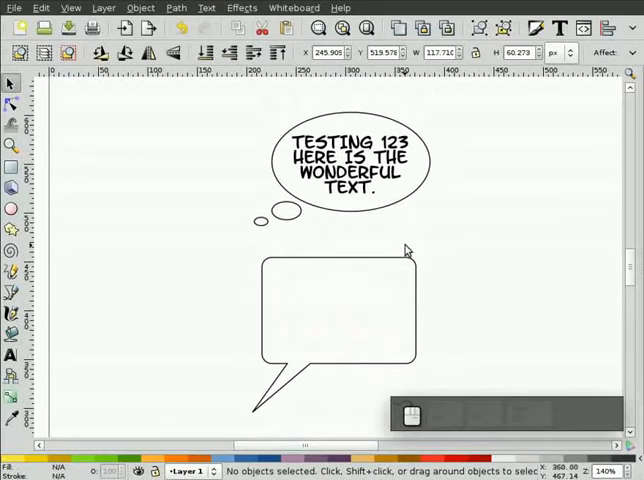
pyautogui.scroll(-3)
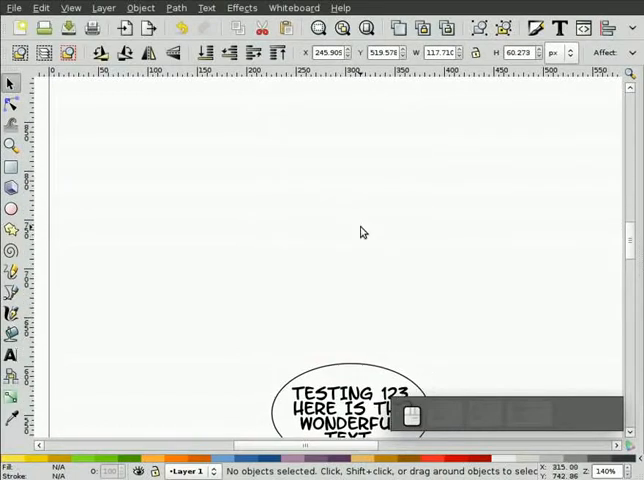
pyautogui.moveTo(116, 252)
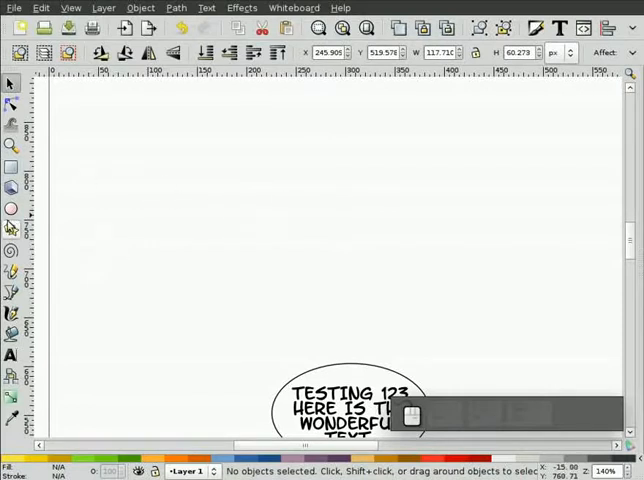
pyautogui.moveTo(12, 208)
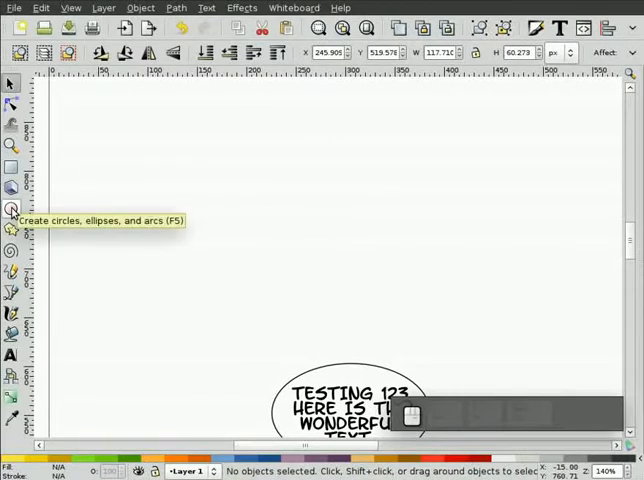
# Draw a large ellipse in the open area above the thought bubble.
pyautogui.click(12, 208)
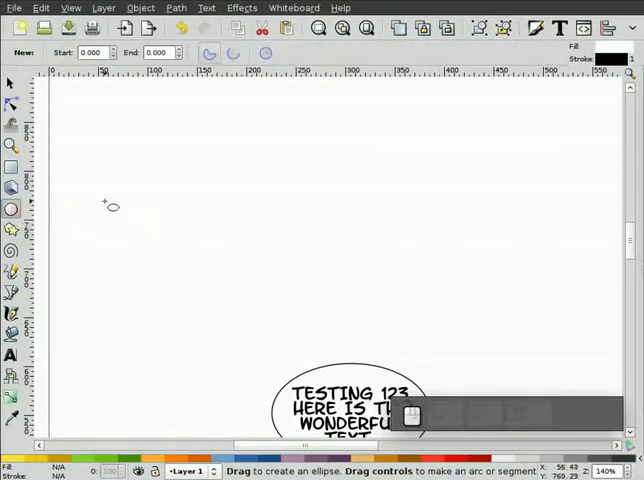
pyautogui.moveTo(284, 204)
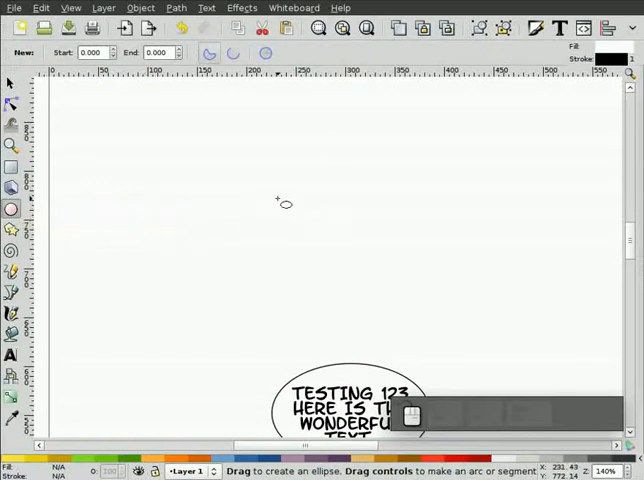
pyautogui.moveTo(284, 200); pyautogui.dragTo(452, 308)
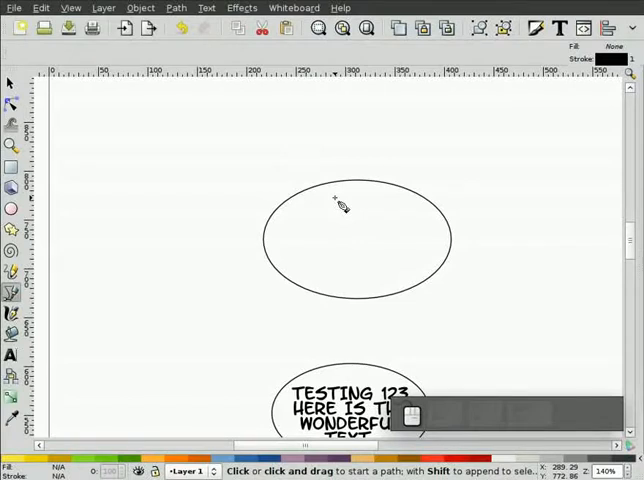
pyautogui.moveTo(376, 204)
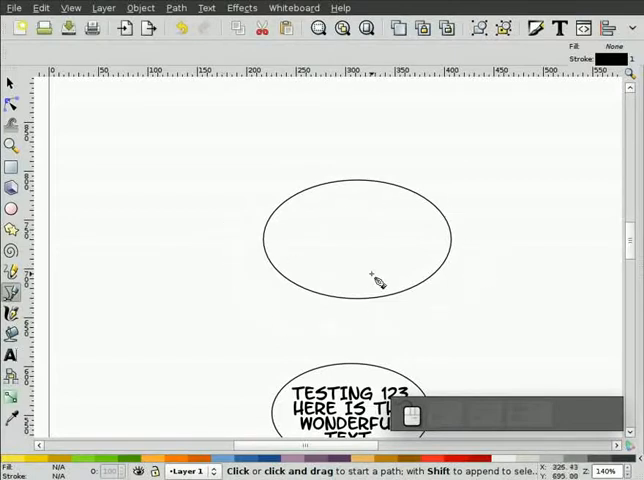
pyautogui.moveTo(340, 220)
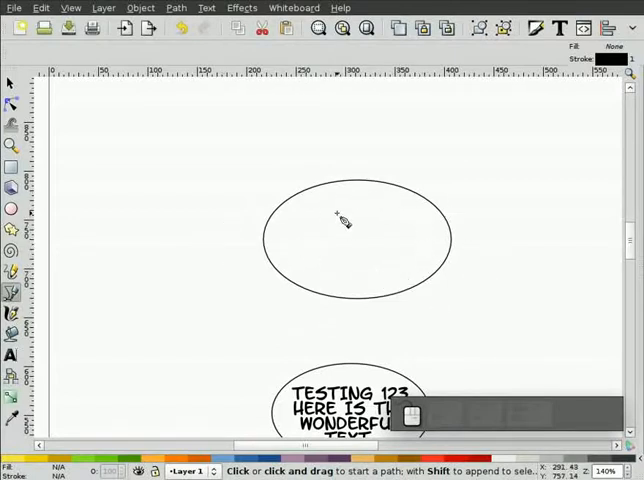
pyautogui.moveTo(352, 204)
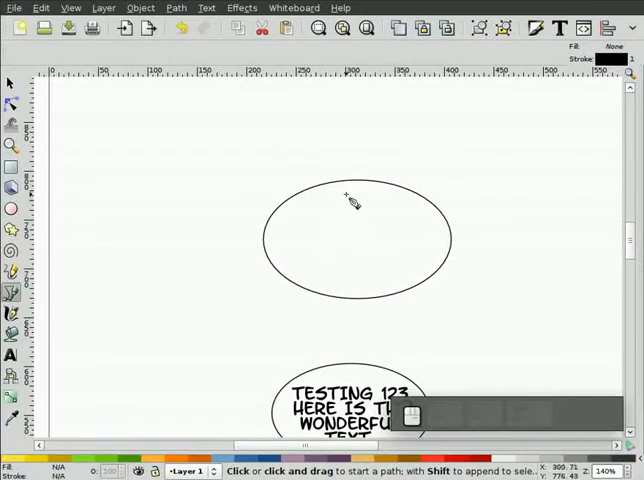
pyautogui.moveTo(390, 184)
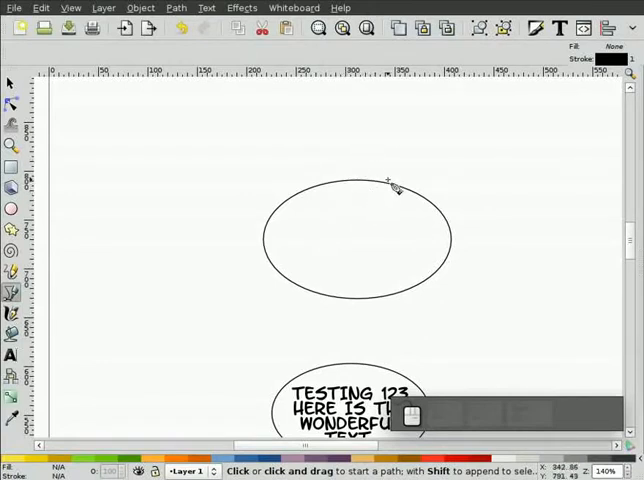
pyautogui.moveTo(448, 302)
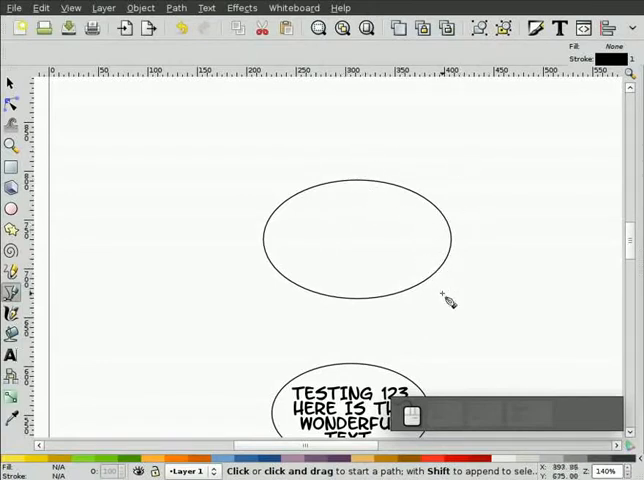
pyautogui.moveTo(276, 240)
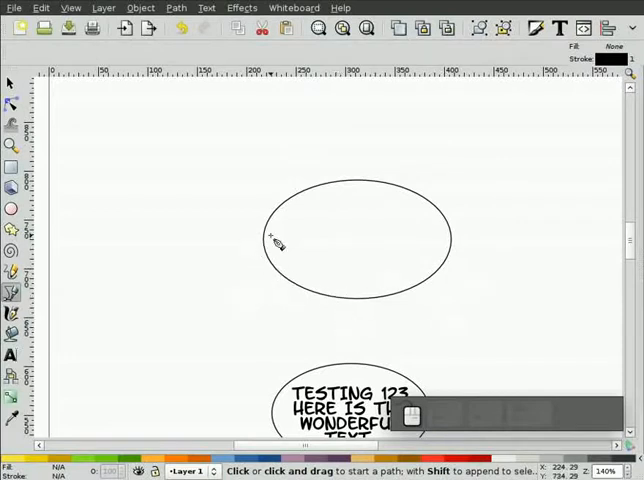
pyautogui.moveTo(332, 192)
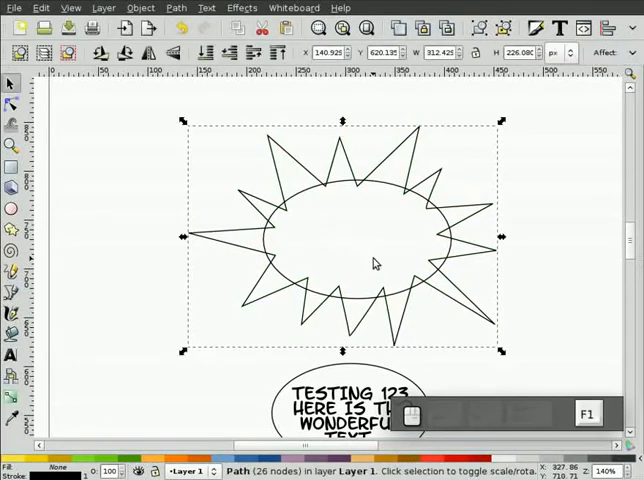
pyautogui.moveTo(136, 208)
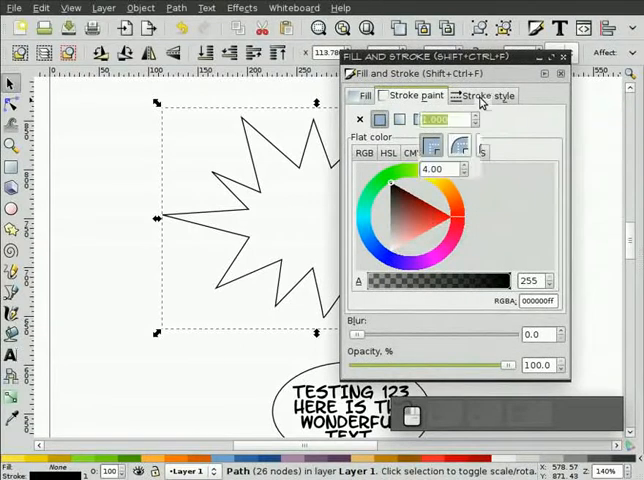
# Close Fill and Stroke after the width-4 outline and start the BANG! text in the burst.
pyautogui.click(488, 96)
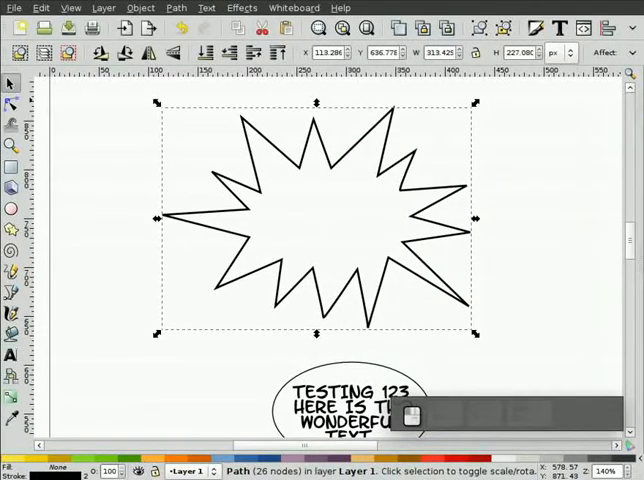
pyautogui.click(12, 356)
pyautogui.write('BANG!')
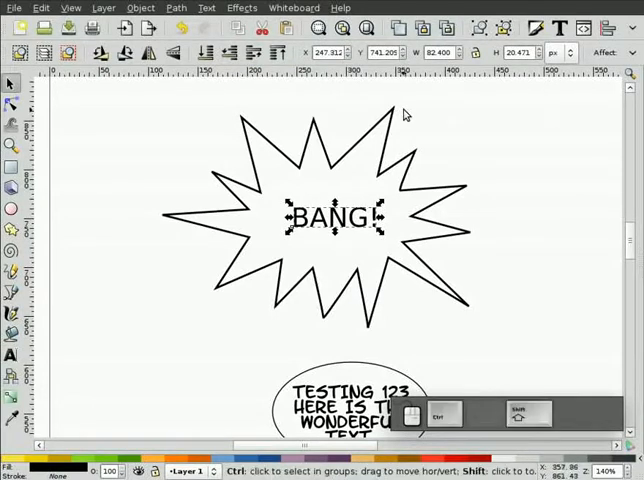
# Set the BANG! lettering in the LetterOMatic comic font via Text and Font.
pyautogui.press('shift+ctrl+t')
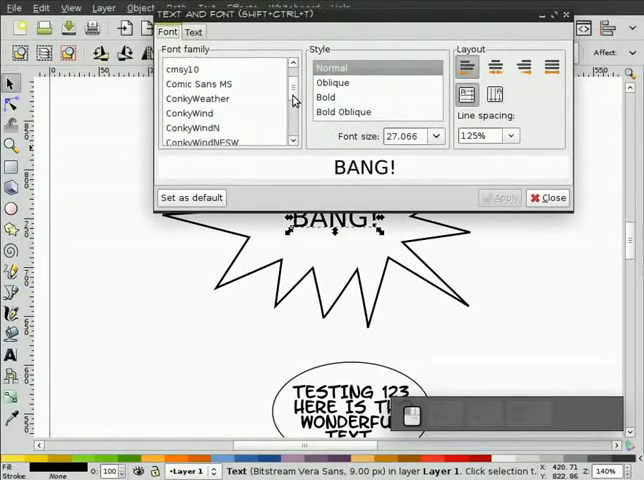
pyautogui.scroll(-3)
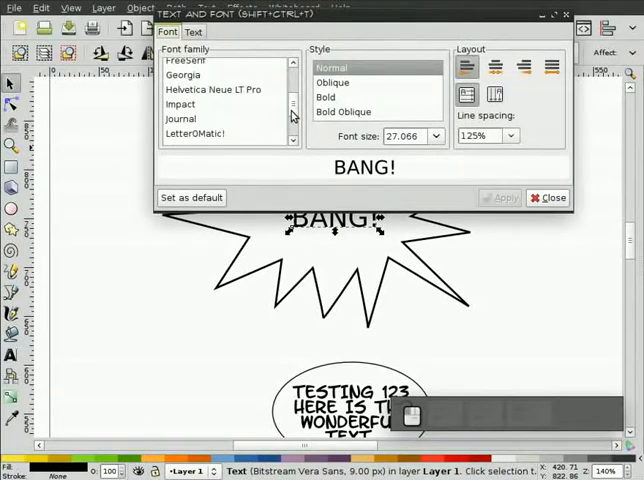
pyautogui.scroll(-3)
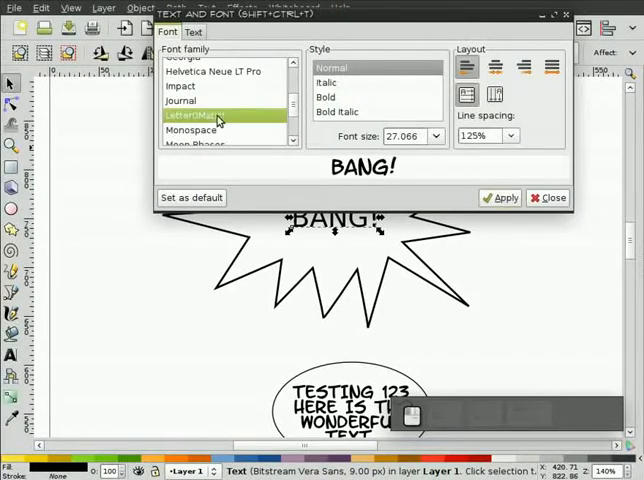
pyautogui.click(548, 196)
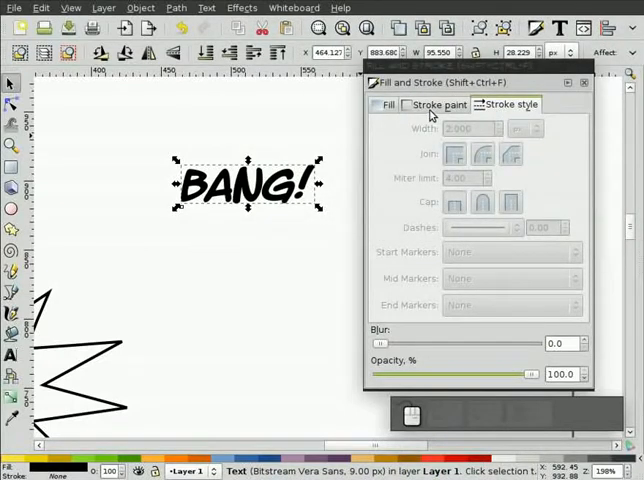
# Give the BANG! path a flat black stroke and reselect it for a white fill.
pyautogui.click(438, 104)
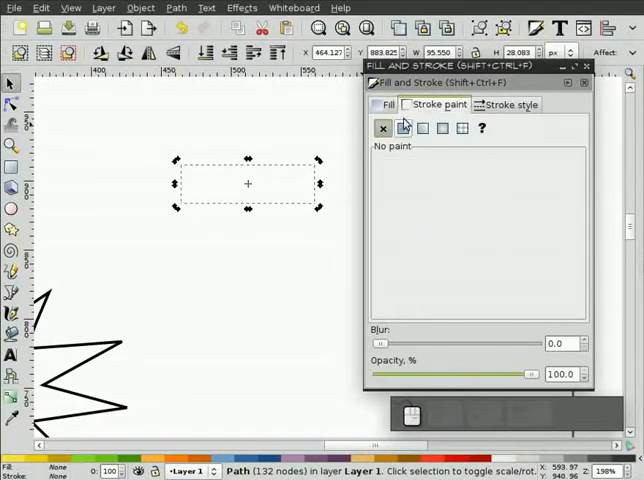
pyautogui.click(402, 128)
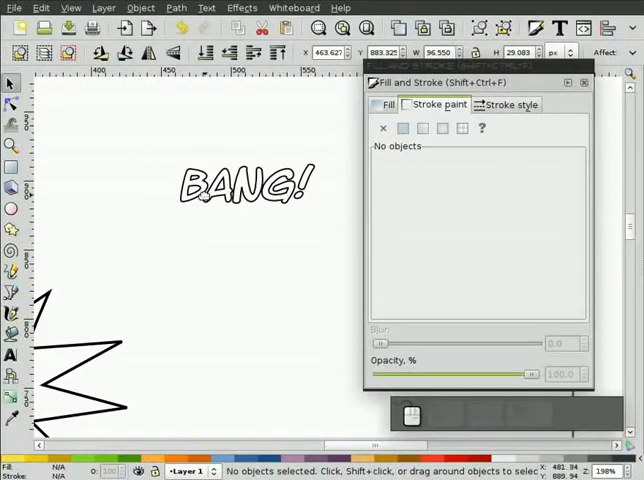
pyautogui.click(388, 104)
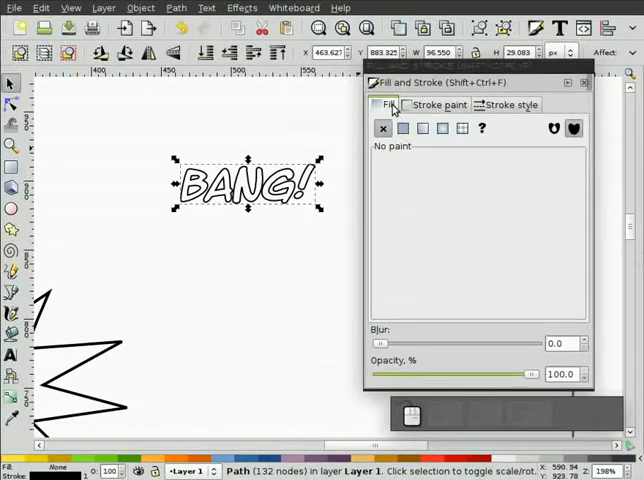
pyautogui.click(402, 128)
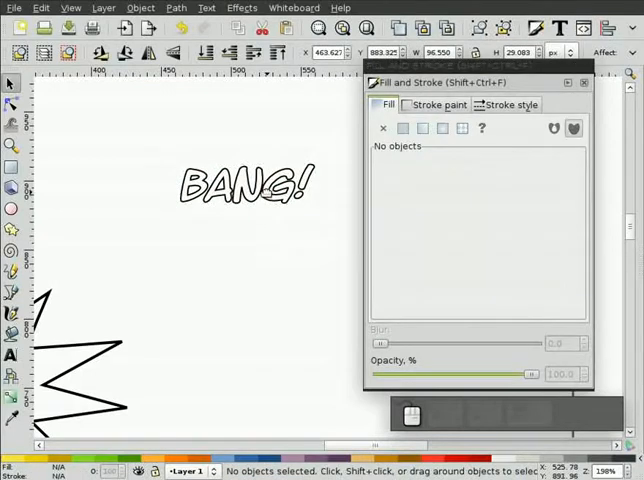
pyautogui.click(246, 184)
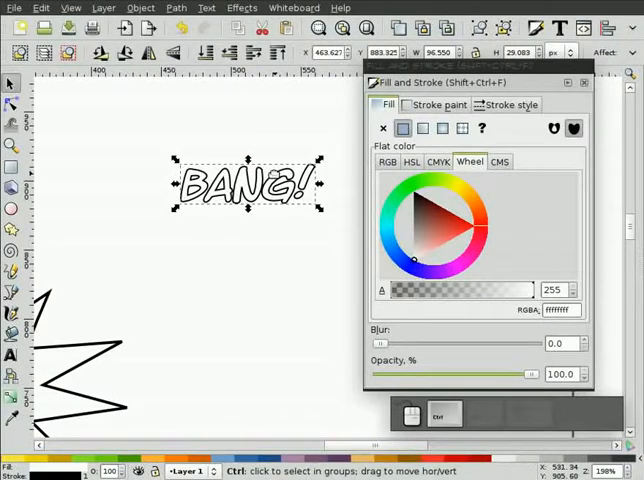
# Break apart the BANG! path and recombine letter pieces so the A's counter is cut out.
pyautogui.click(176, 8)
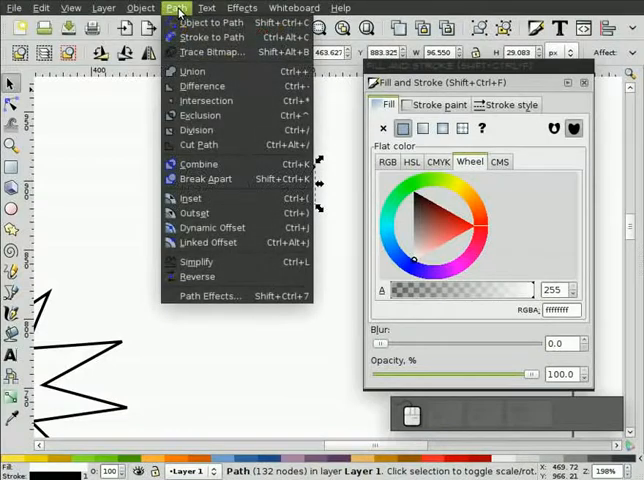
pyautogui.moveTo(208, 180)
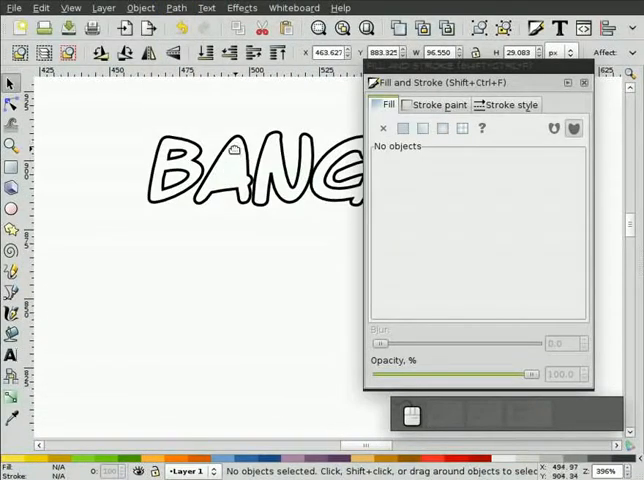
pyautogui.click(230, 170)
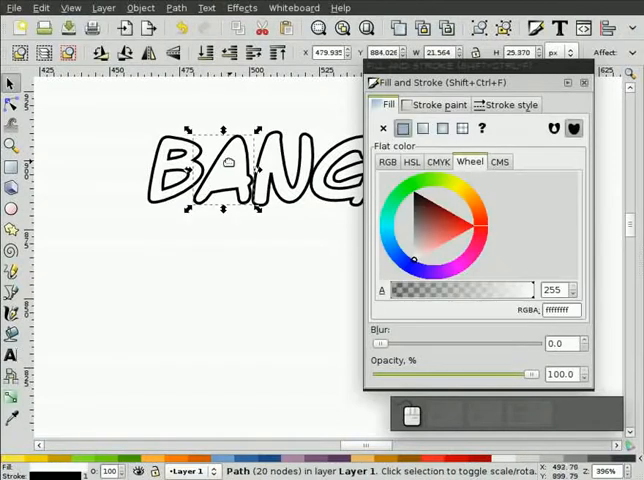
pyautogui.moveTo(238, 230)
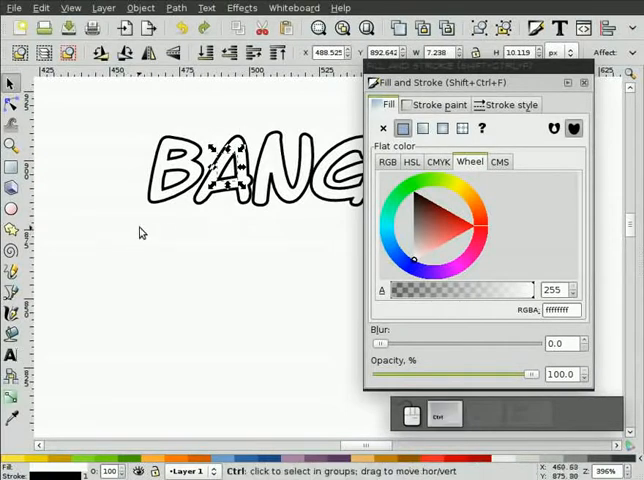
pyautogui.click(140, 232)
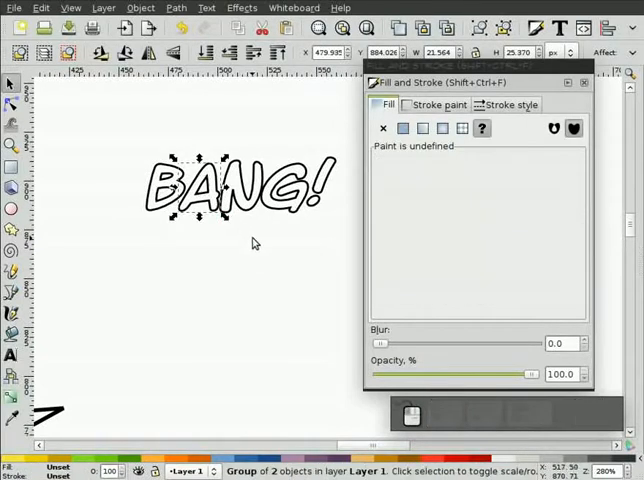
# Group the exclamation mark's dot and bar together with the rest of the lettering.
pyautogui.click(404, 128)
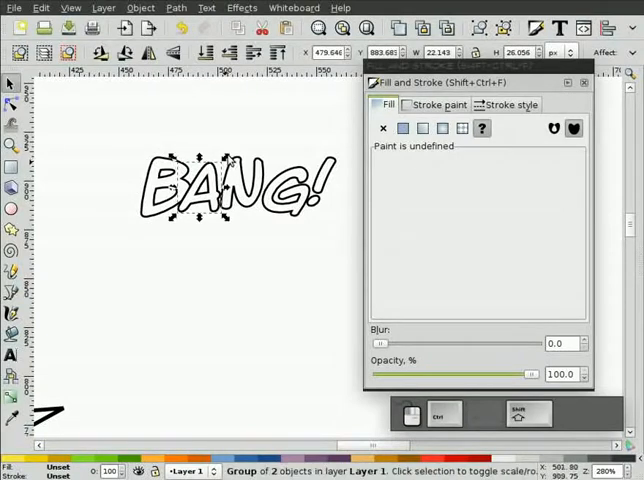
pyautogui.click(402, 128)
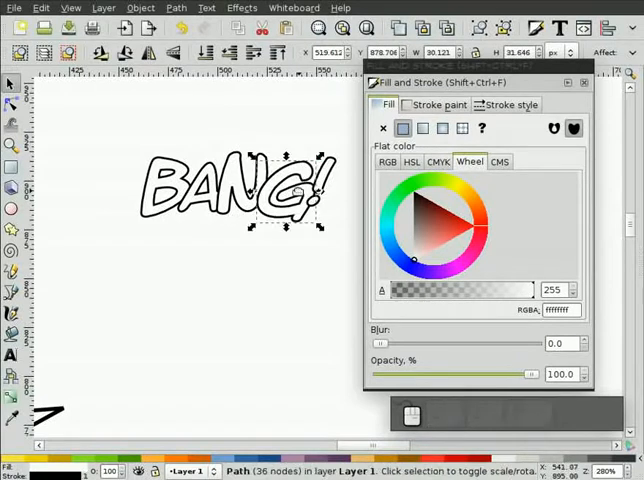
pyautogui.click(384, 128)
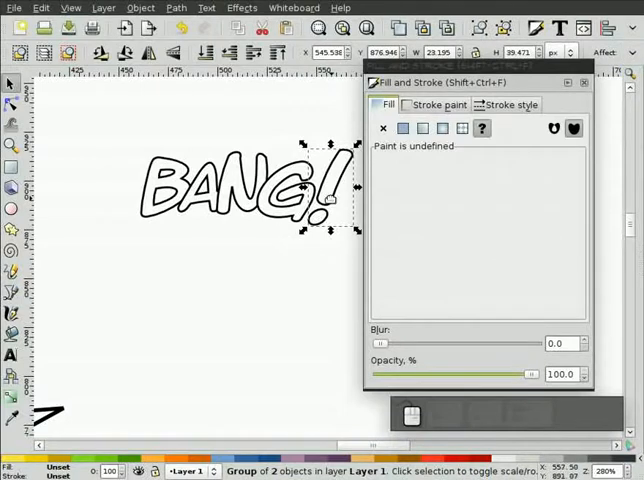
pyautogui.click(402, 128)
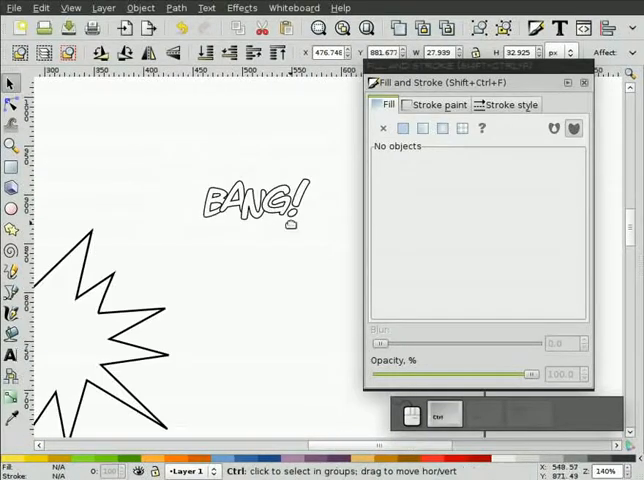
# Scale the BANG! group up and centre it inside the jagged action burst.
pyautogui.click(256, 200)
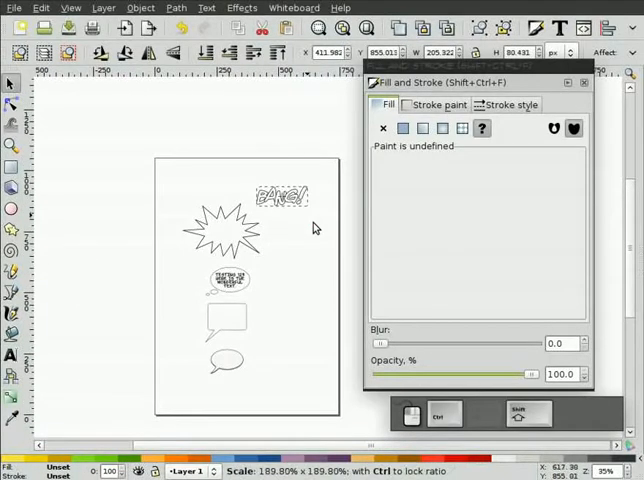
pyautogui.click(284, 196)
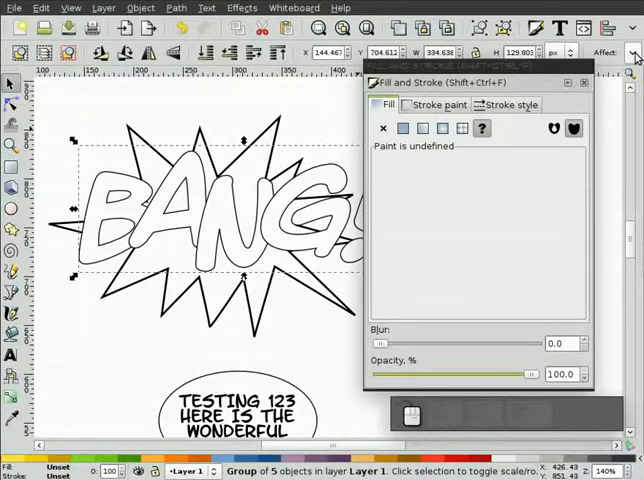
pyautogui.click(436, 104)
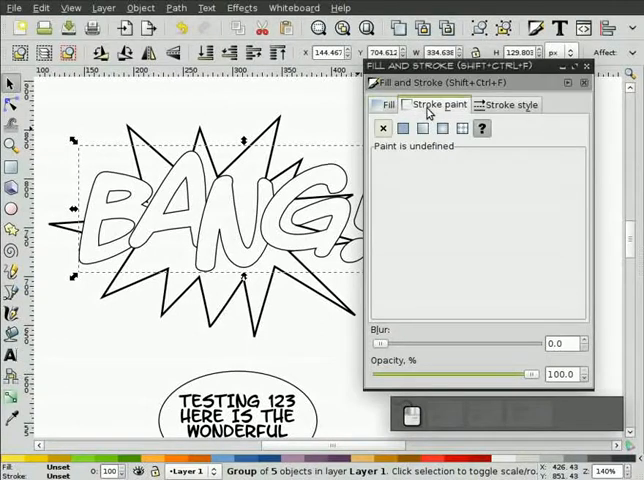
pyautogui.click(506, 104)
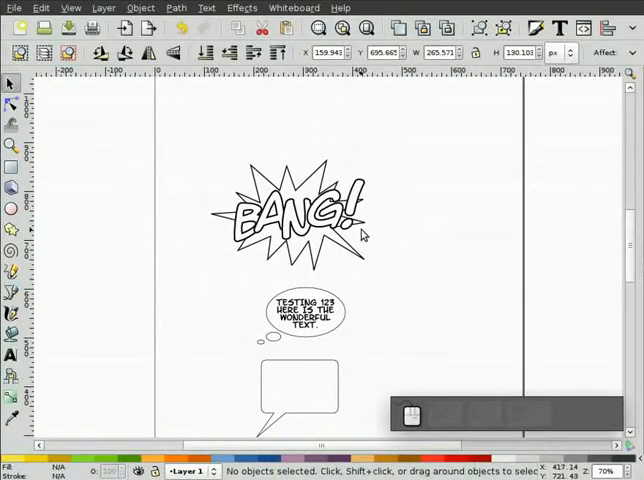
pyautogui.scroll(-3)
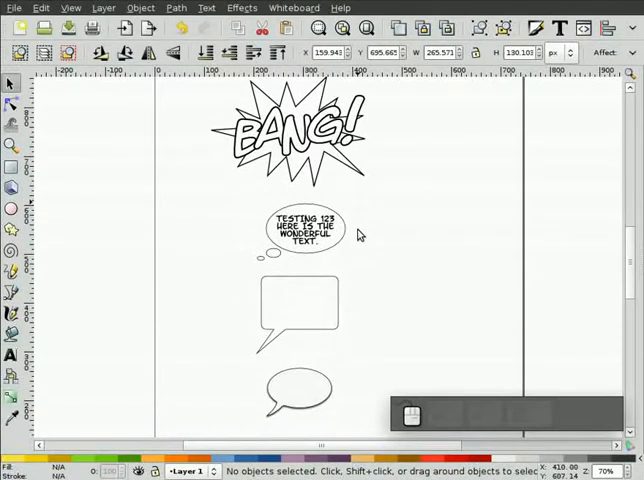
pyautogui.scroll(-3)
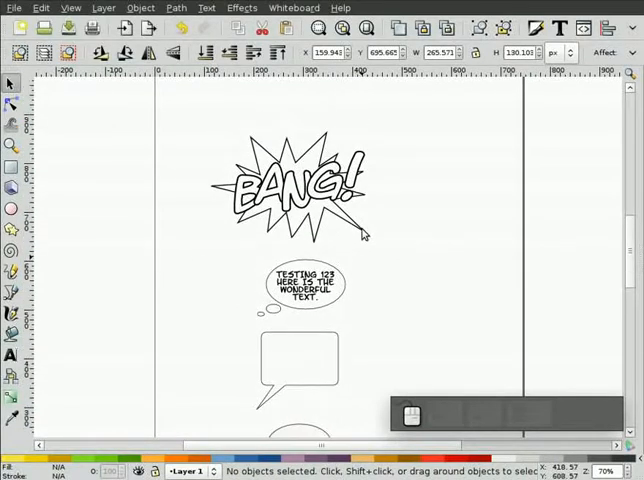
pyautogui.moveTo(376, 224)
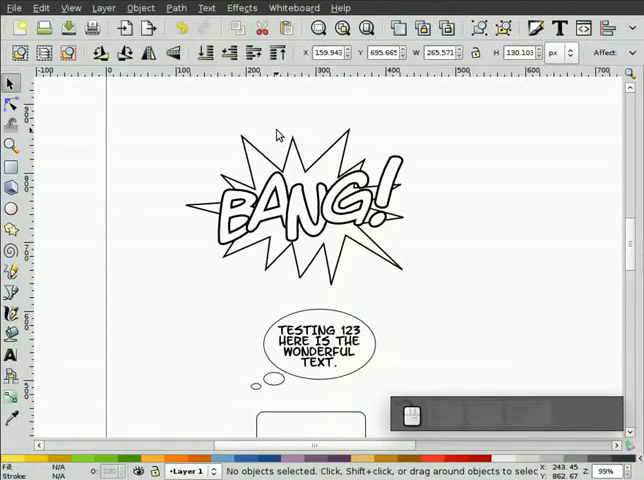
pyautogui.scroll(-3)
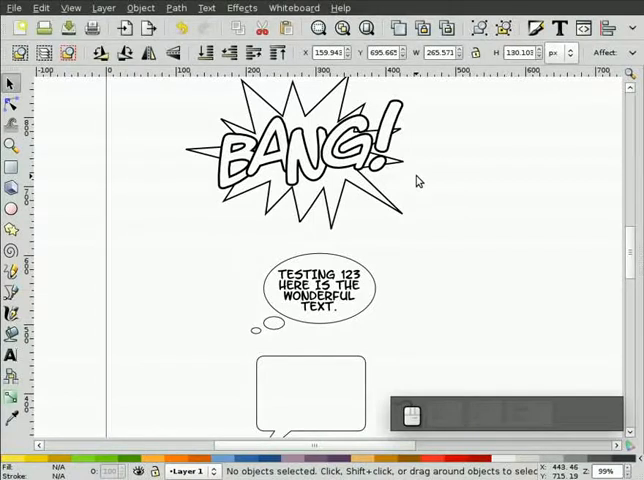
pyautogui.moveTo(448, 188)
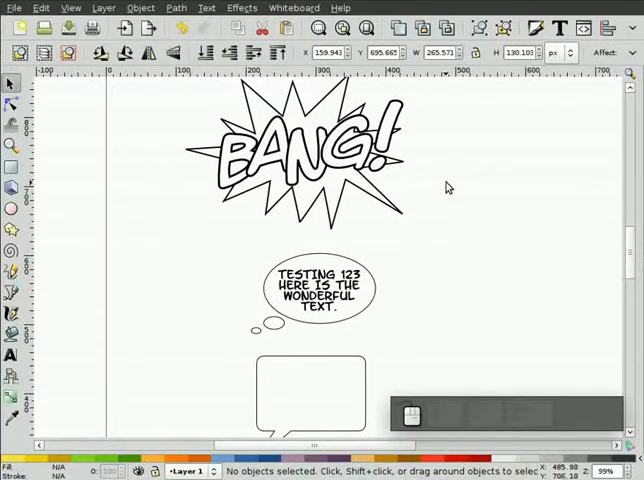
pyautogui.moveTo(410, 192)
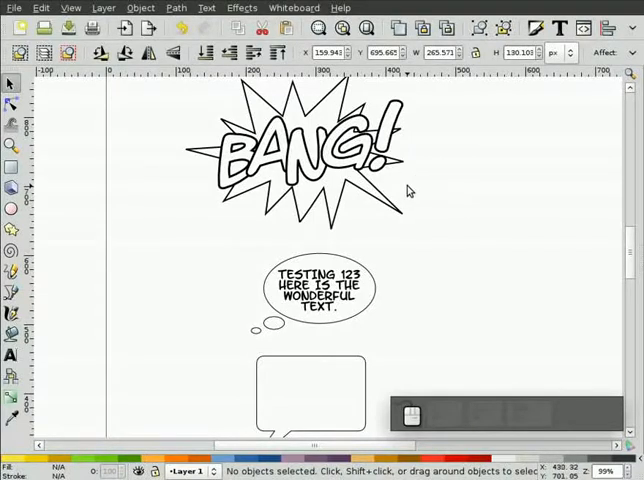